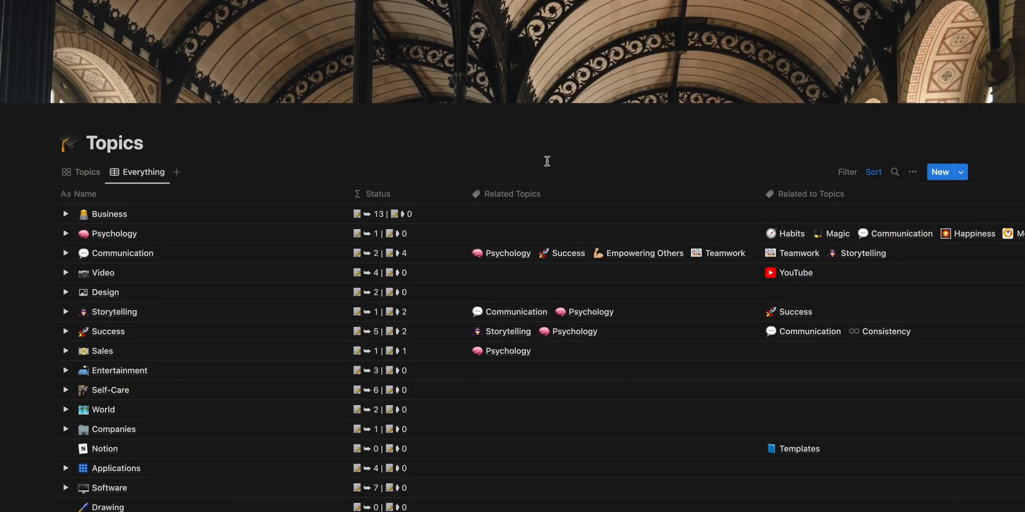
Expand Entertainment in the Topics table to show its YouTube, Shows and Movies sub-items
scroll(down, 3)
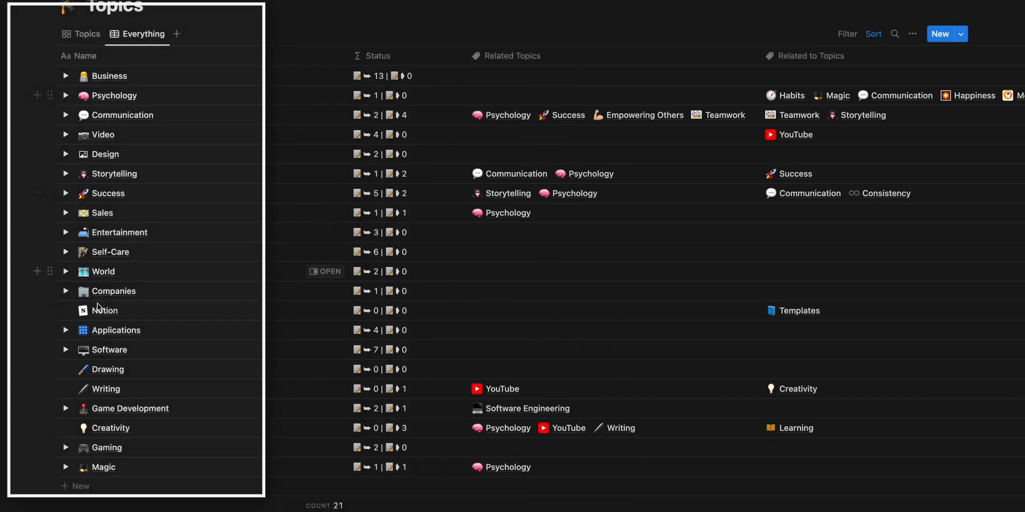
click(65, 233)
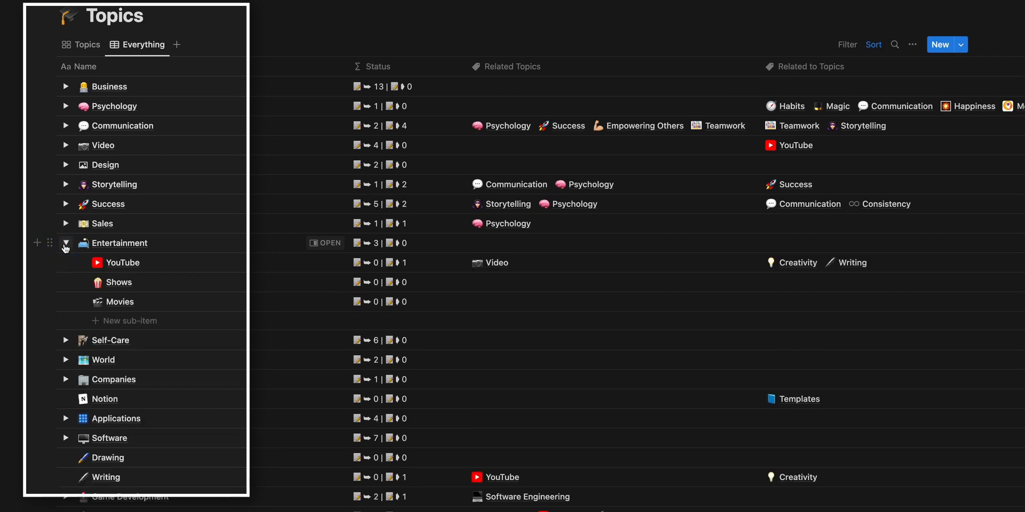
click(66, 203)
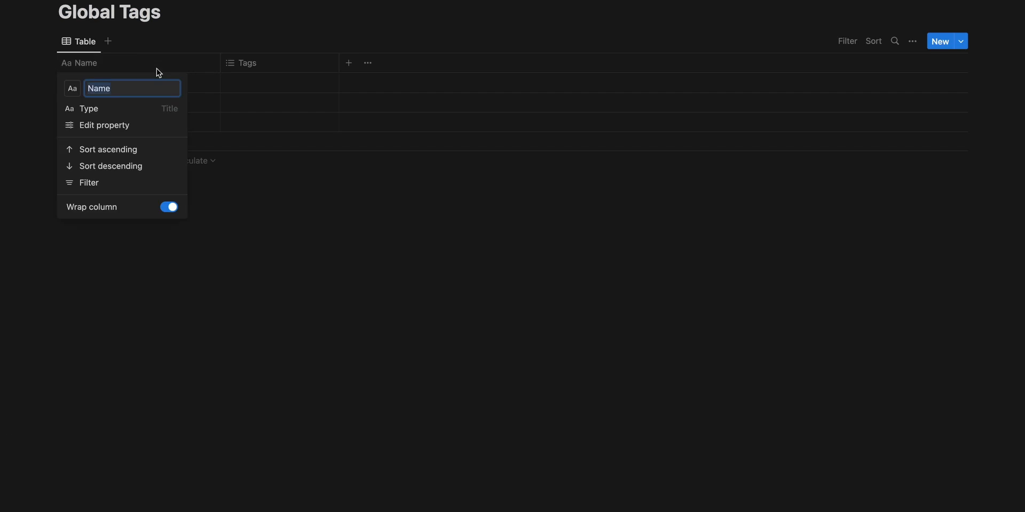
Add a Child tags text property to the Global Tags table
text(Chil)
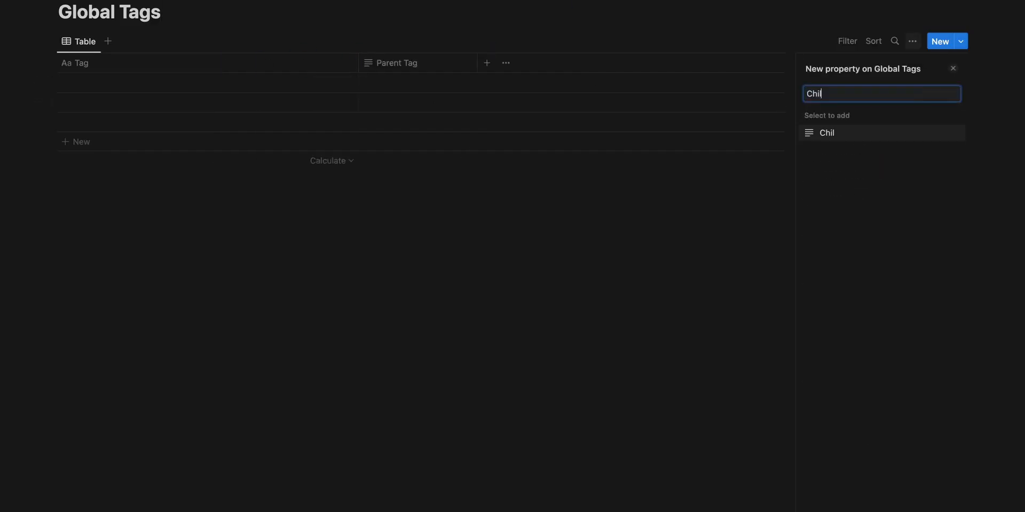
click(826, 132)
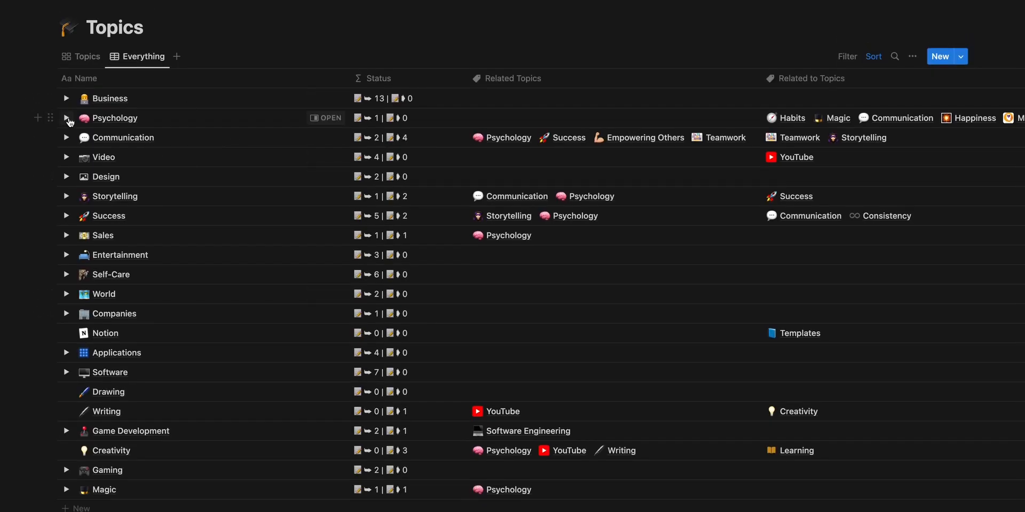
Expand Psychology in the Topics table to reveal its sub-items
click(65, 119)
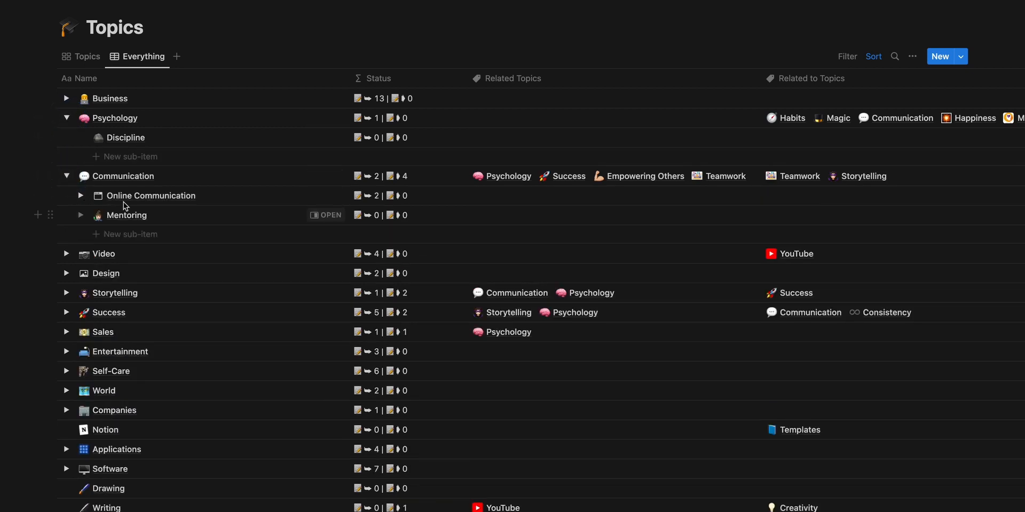
mouse_move(165, 181)
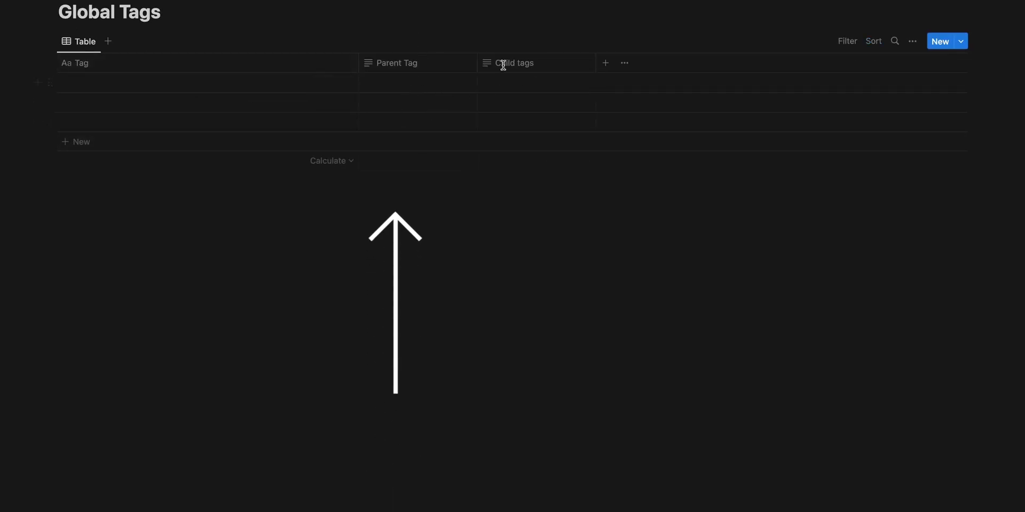
Delete the Child tags text property and start a new Relation property instead
click(604, 63)
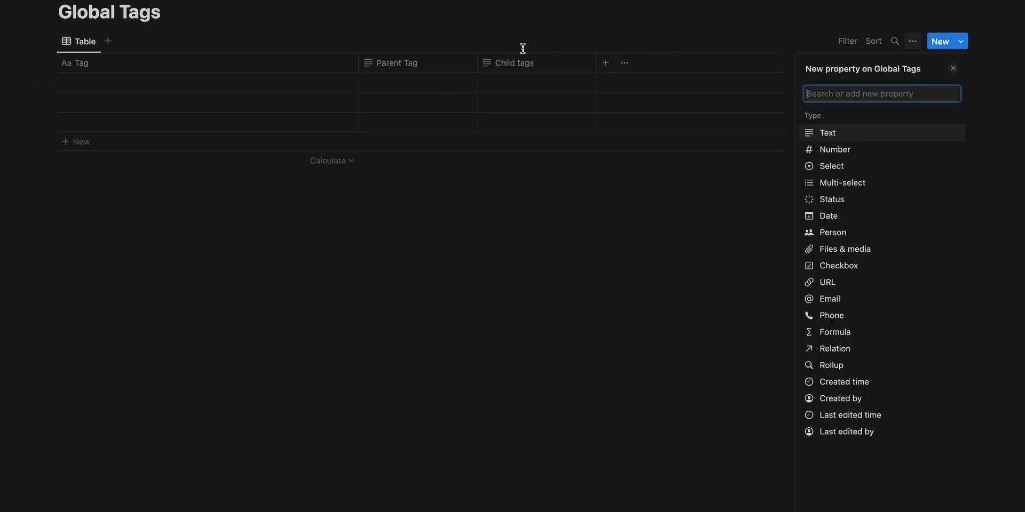
click(514, 63)
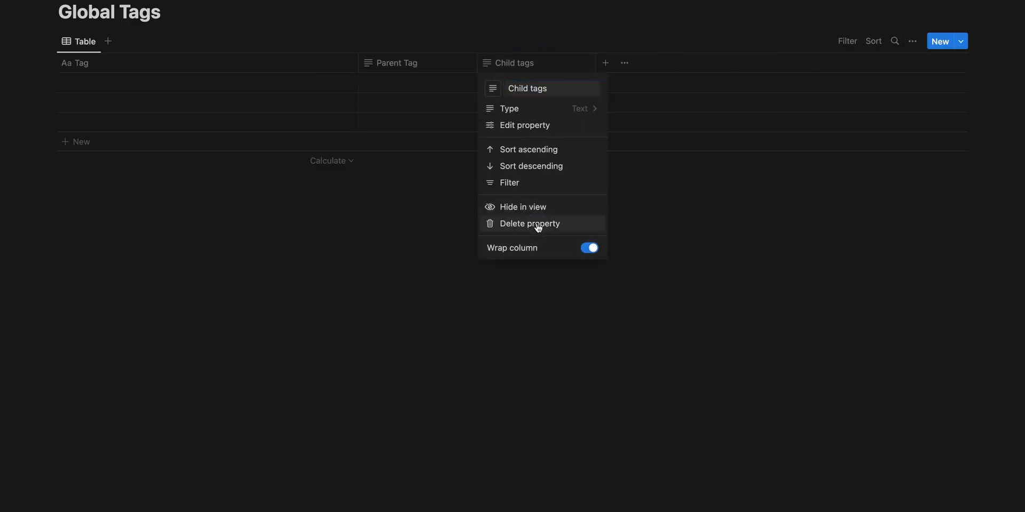
click(397, 63)
text(relation)
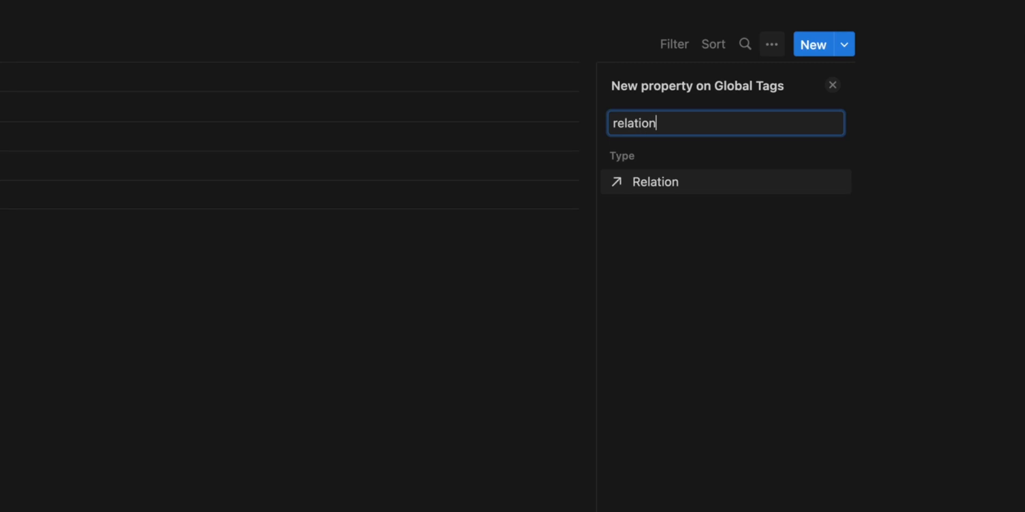
click(654, 182)
text(Glob)
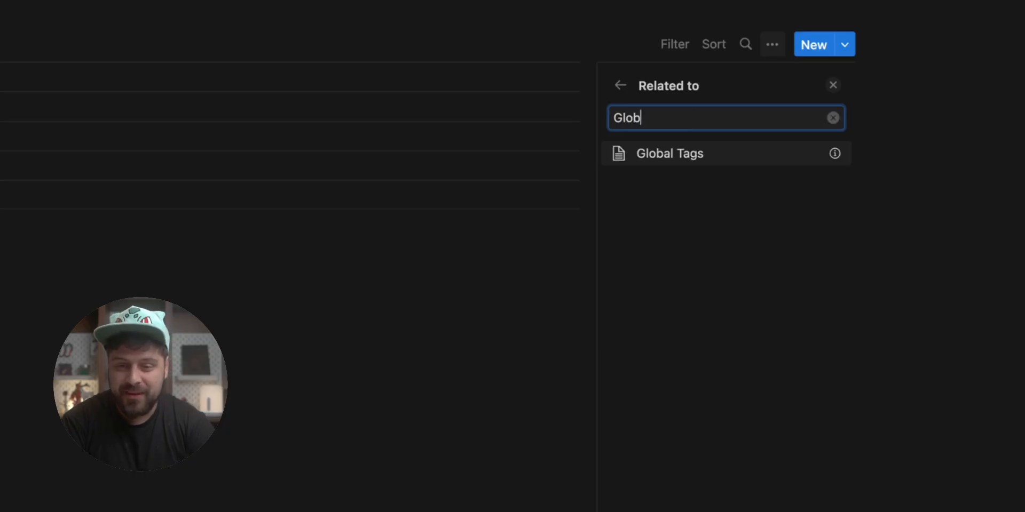
Relate it to Global Tags with separate directions, reverse relation named Parent Tag, and create it
click(668, 152)
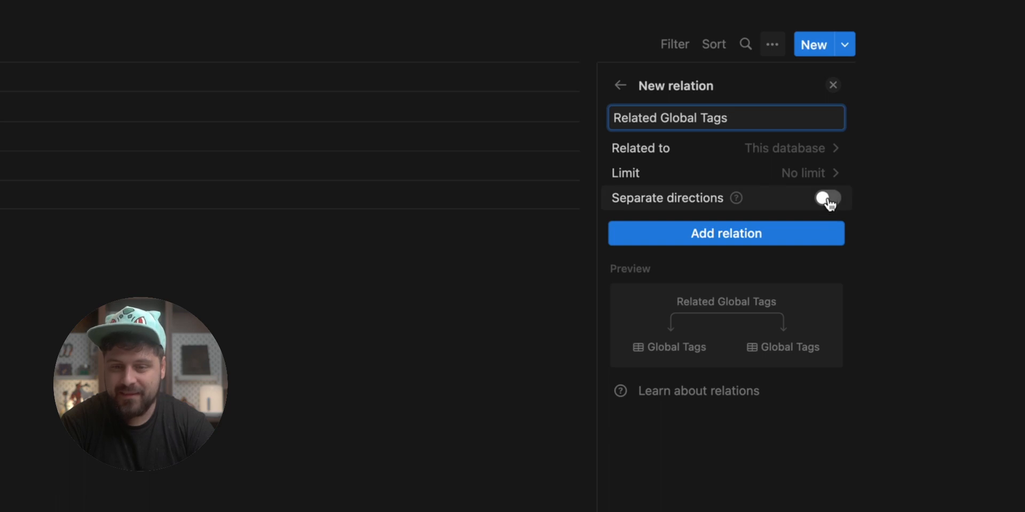
click(826, 198)
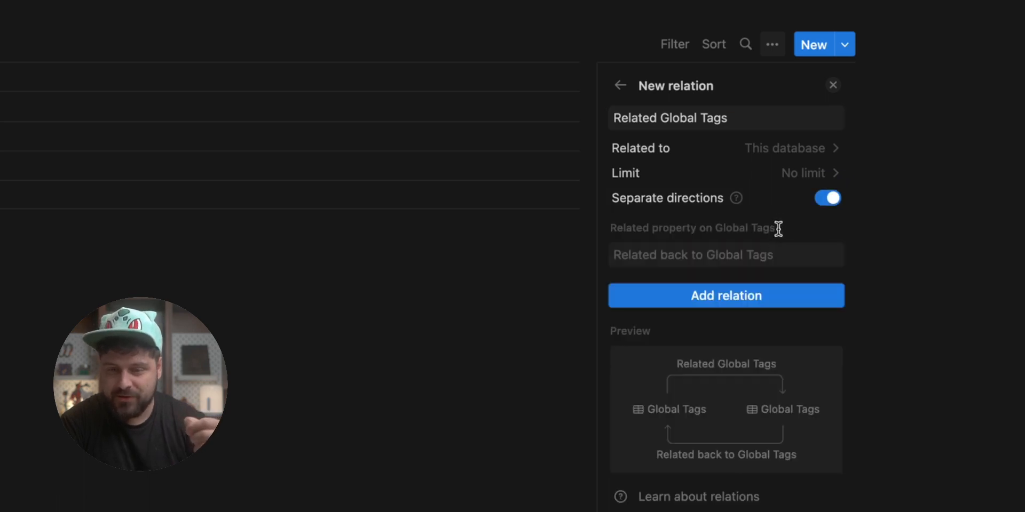
click(726, 255)
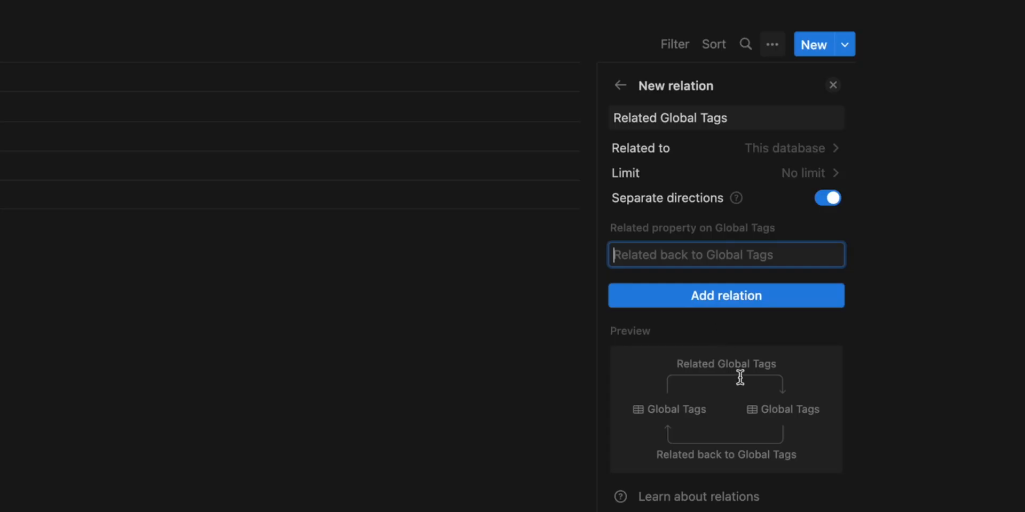
text(Parent Tag)
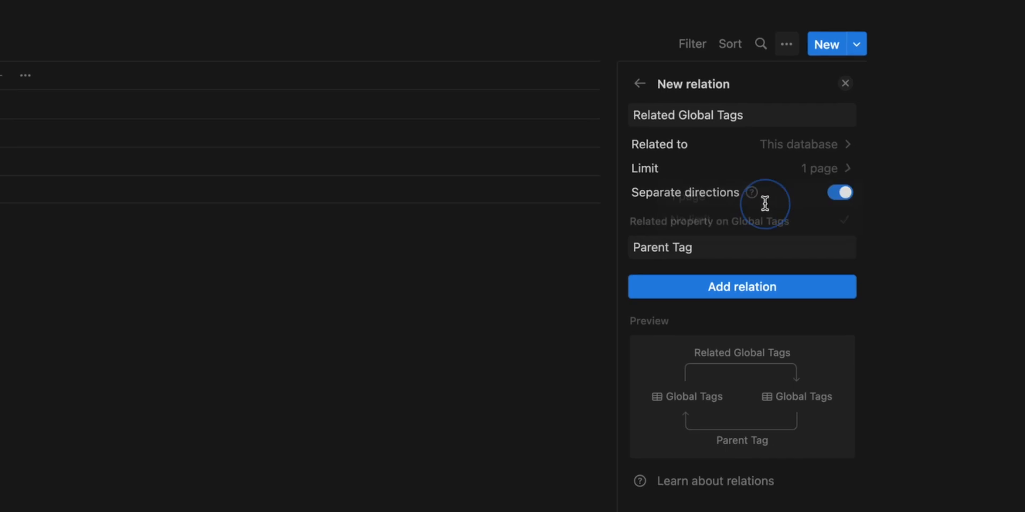
click(741, 286)
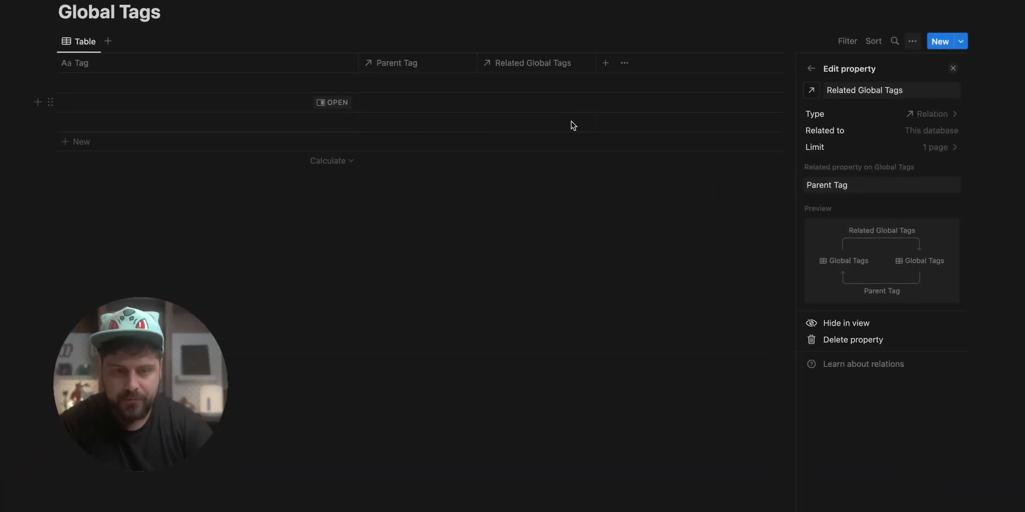
Add Culture, YouTube and Challenges rows in the Tag column
click(406, 83)
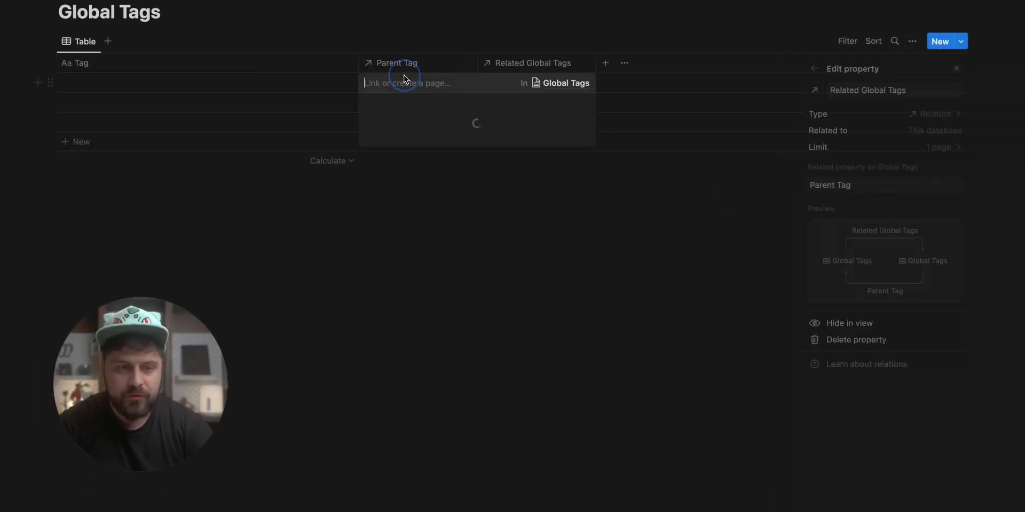
click(207, 82)
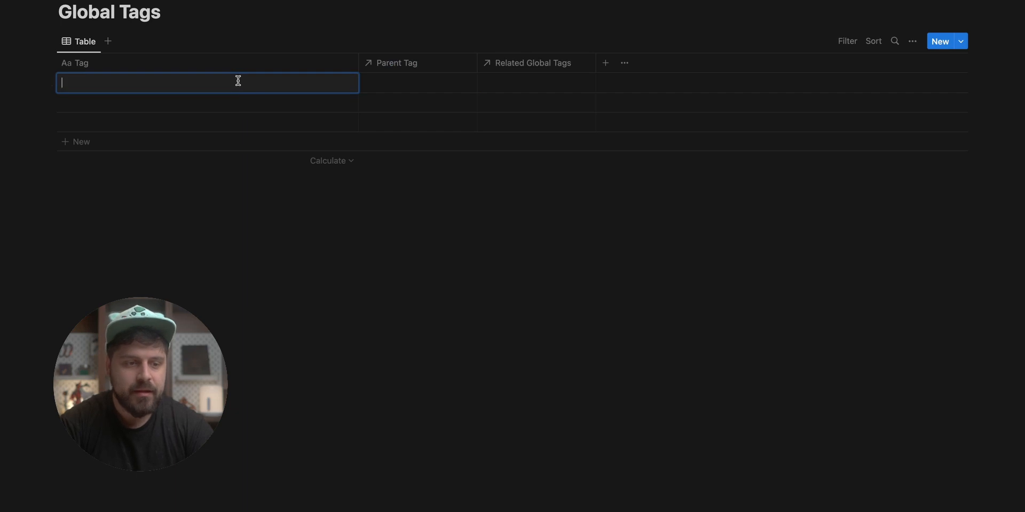
text(Culture)
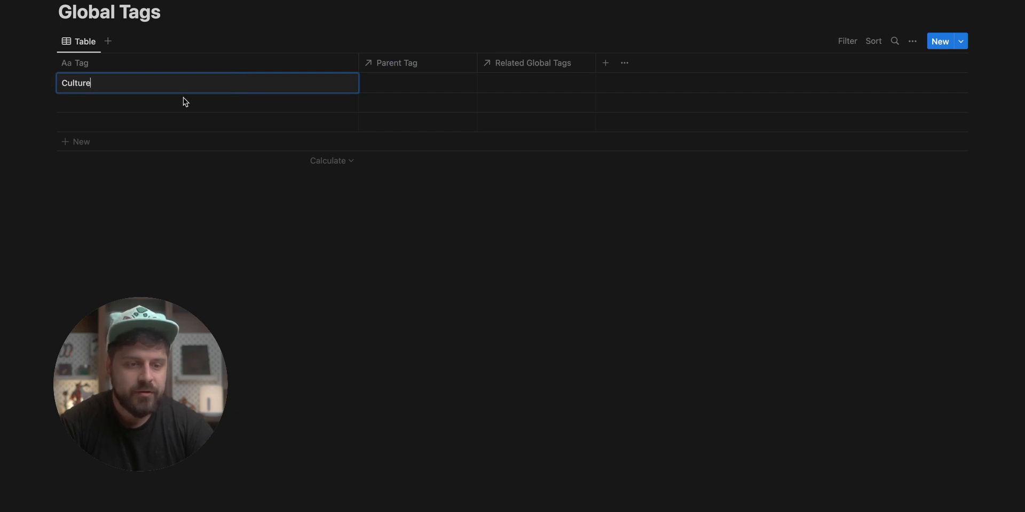
text(Youtu)
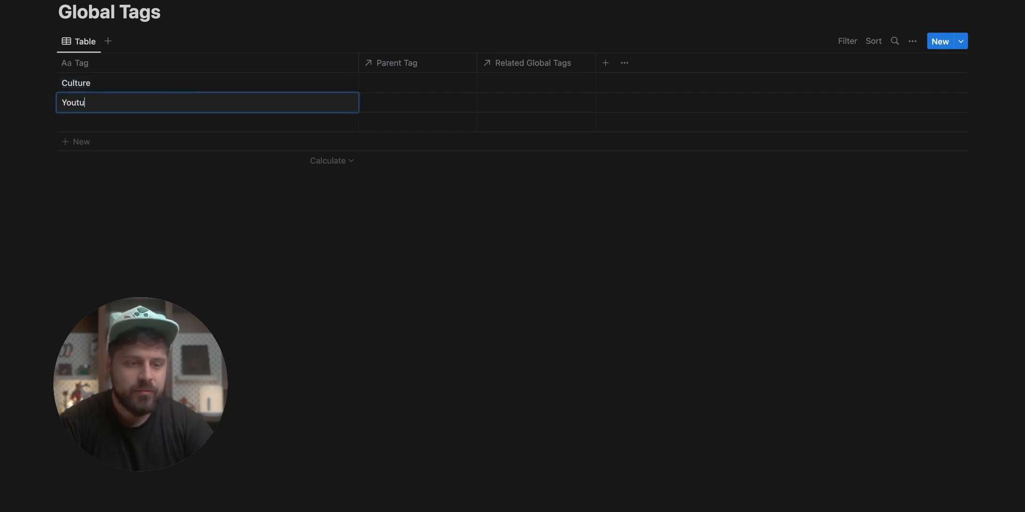
key(Enter)
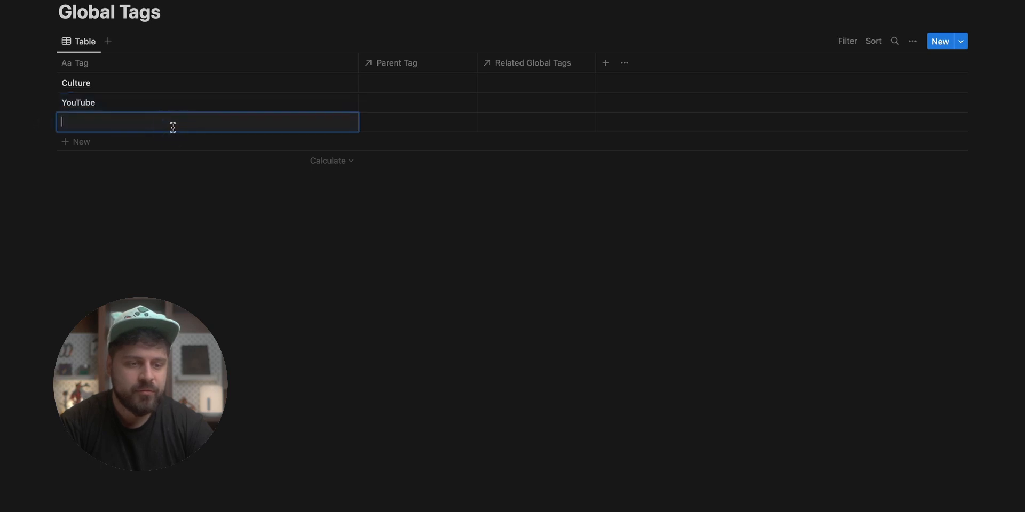
text(Challenges)
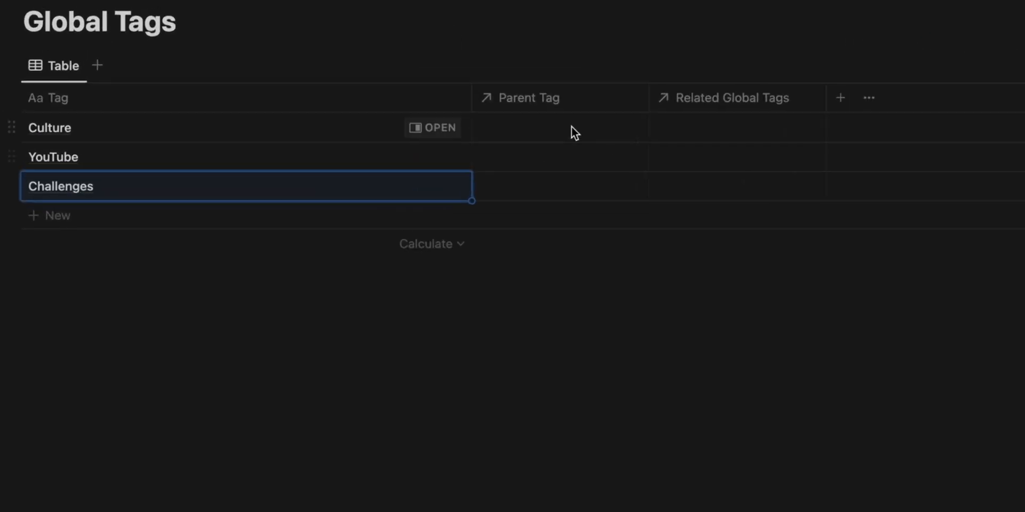
Link YouTube as Culture's parent tag and rename Related Global Tags to Child Tags
click(558, 127)
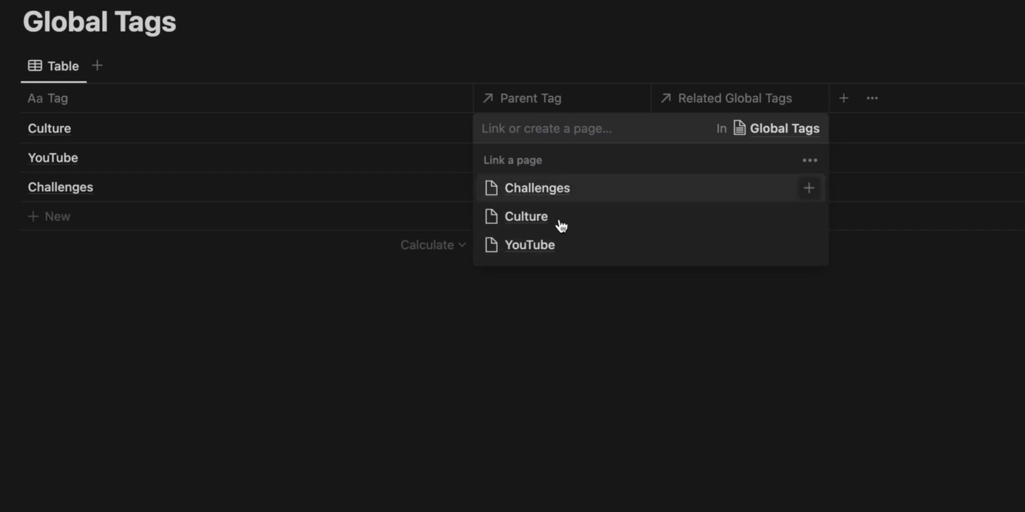
click(530, 245)
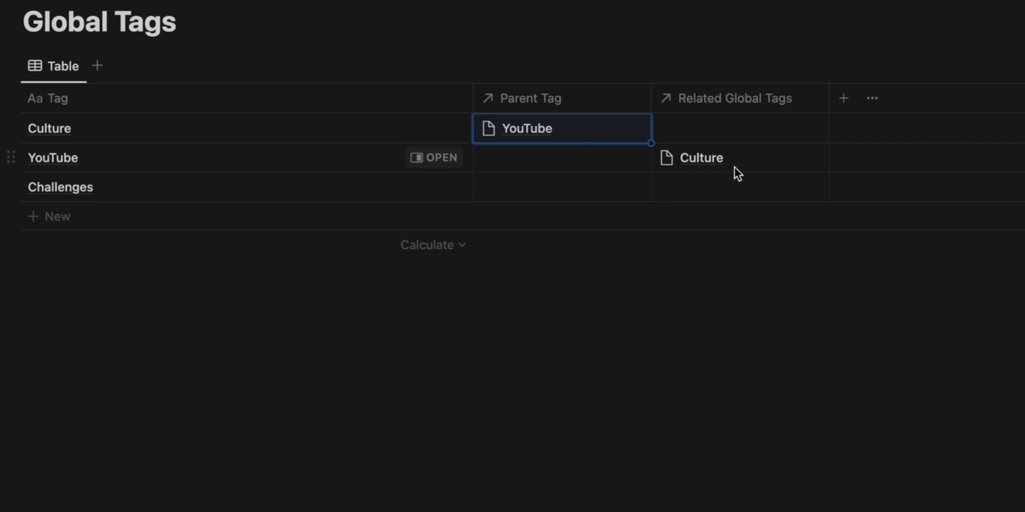
mouse_move(699, 112)
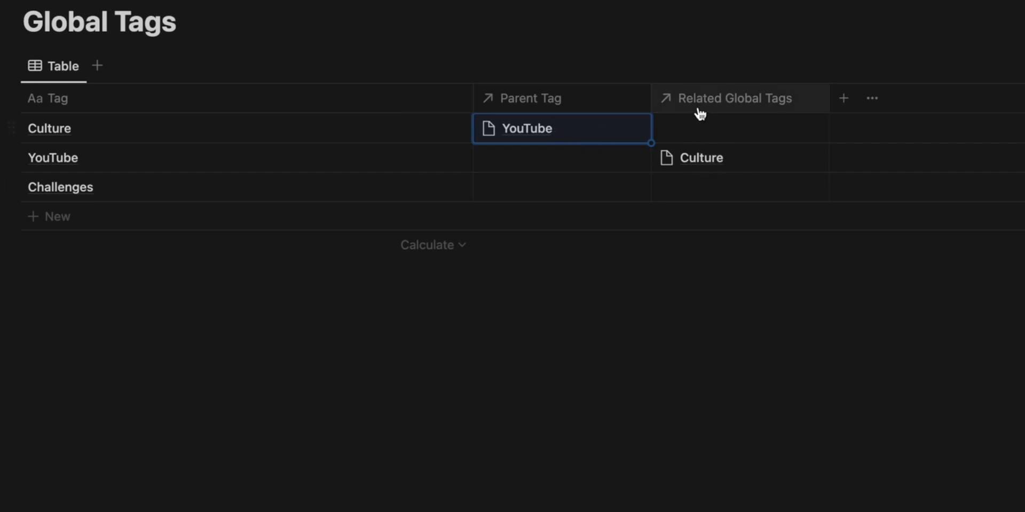
click(738, 98)
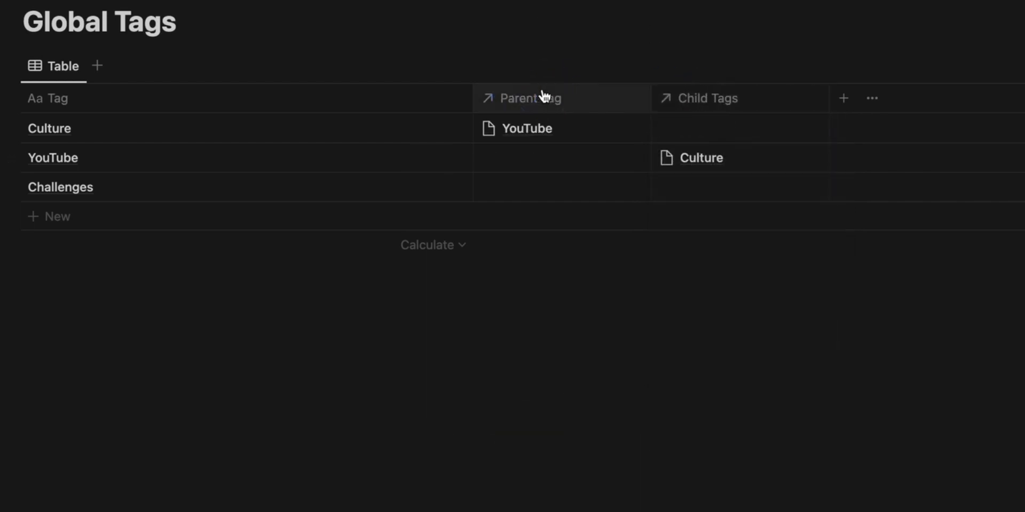
Add Challenges as a parent of Culture and adjust the Parent Tag relation settings
click(560, 129)
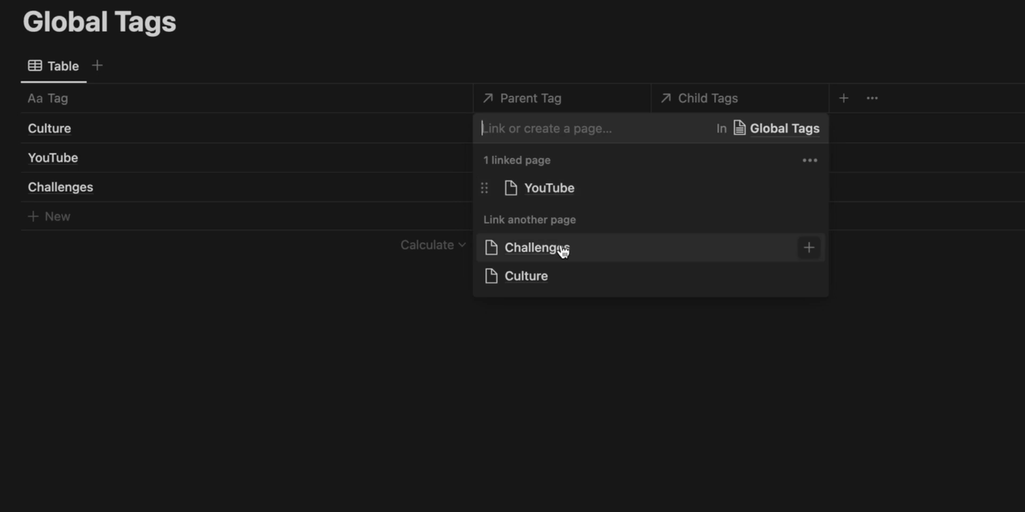
click(536, 248)
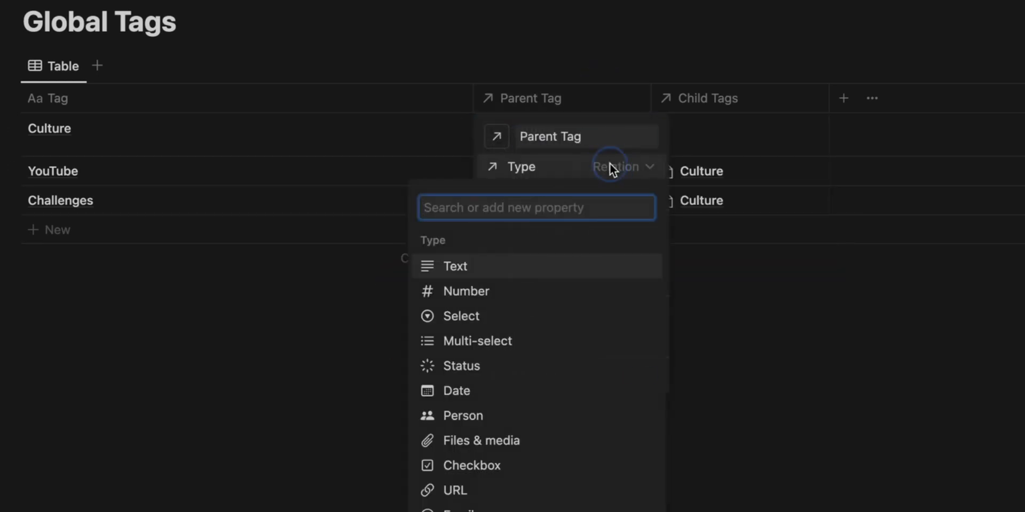
click(611, 167)
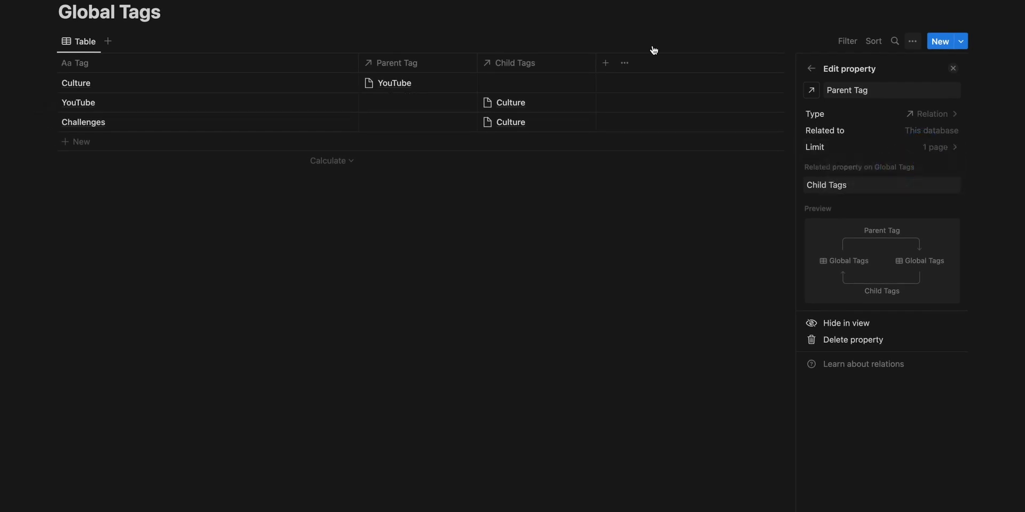
click(516, 63)
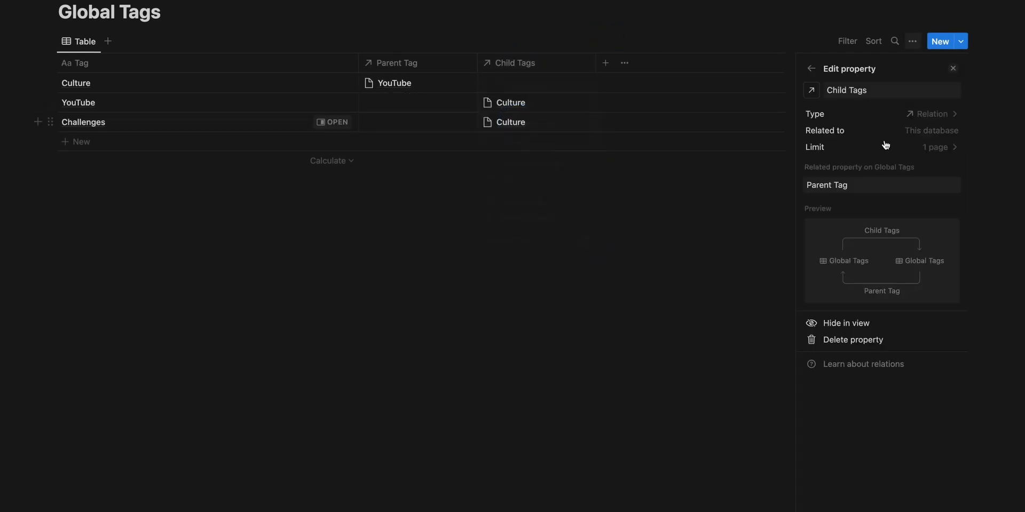
Set Challenges as parent of YouTube and Culture, and YouTube as parent of Challenges
click(935, 147)
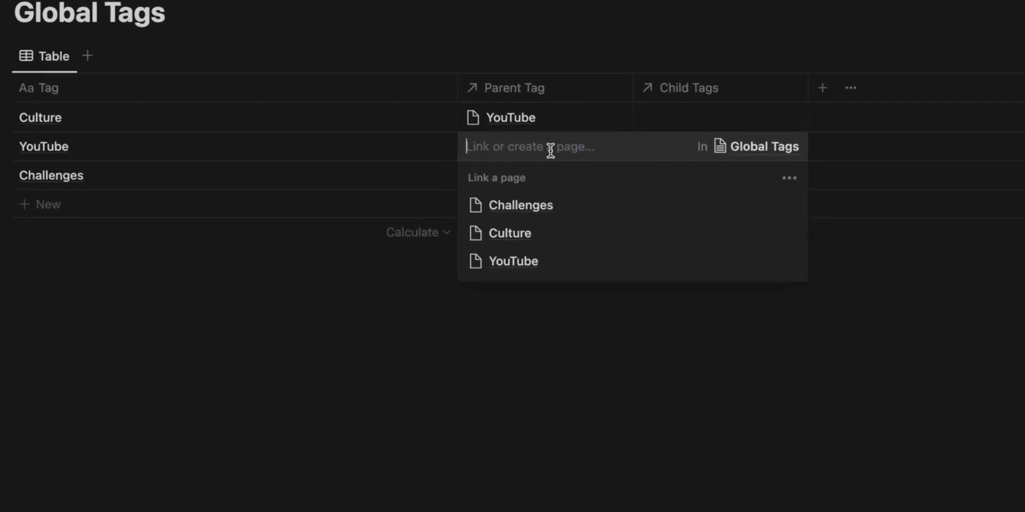
click(519, 205)
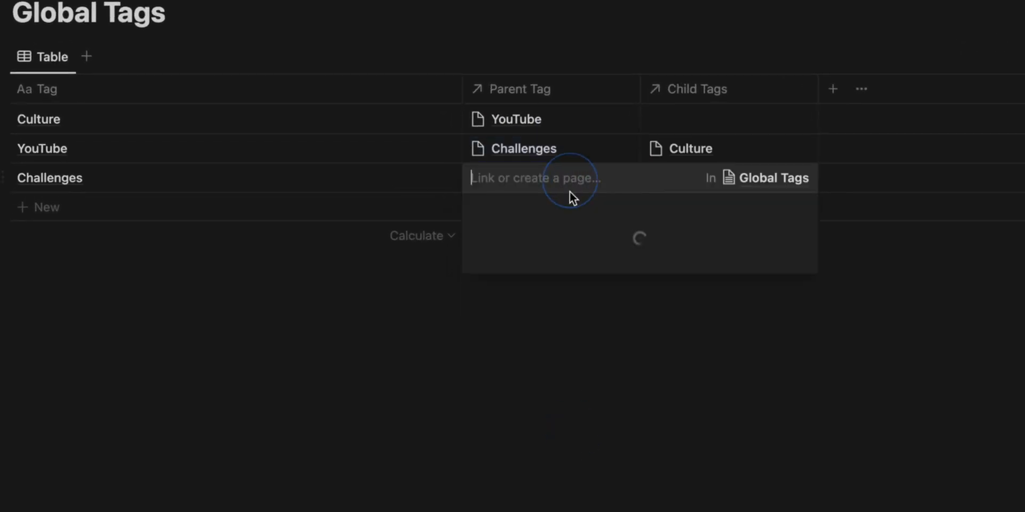
click(516, 177)
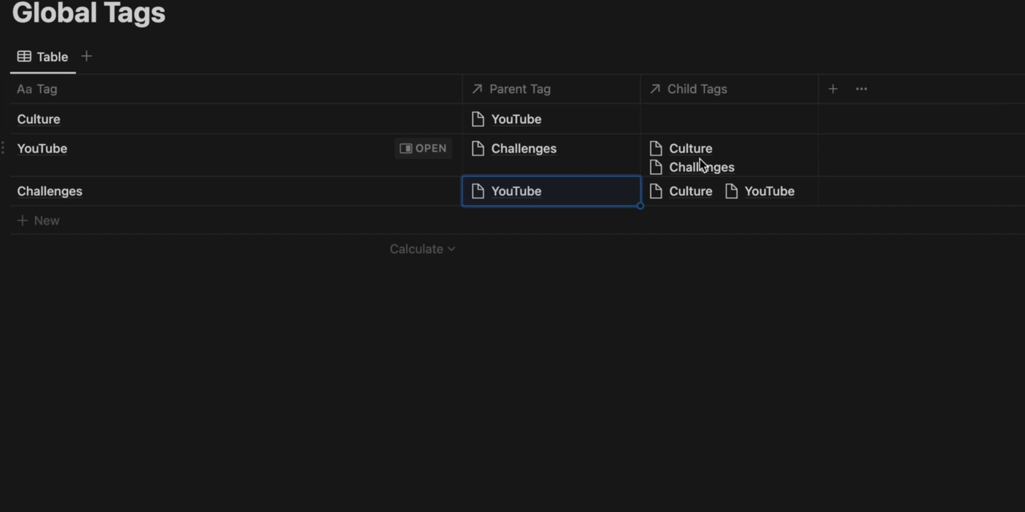
mouse_move(570, 162)
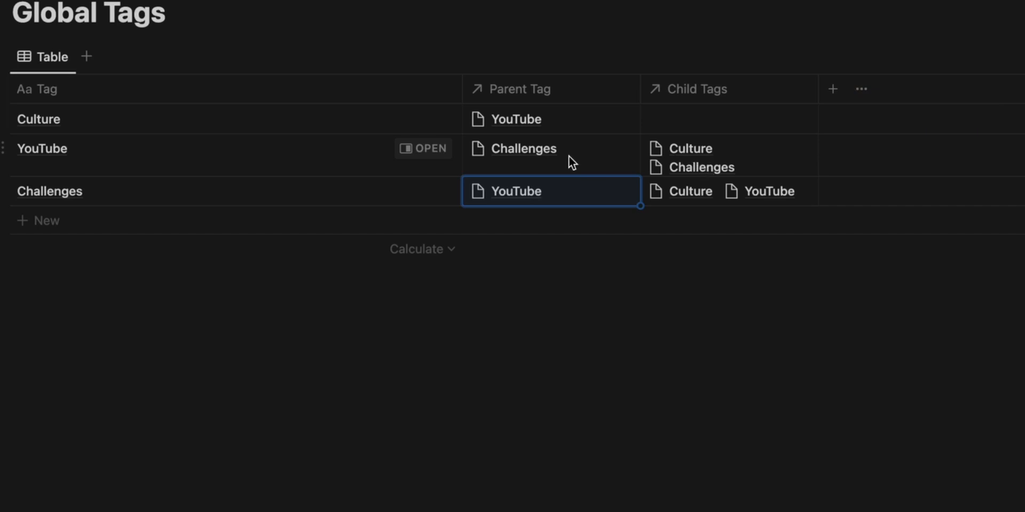
mouse_move(78, 118)
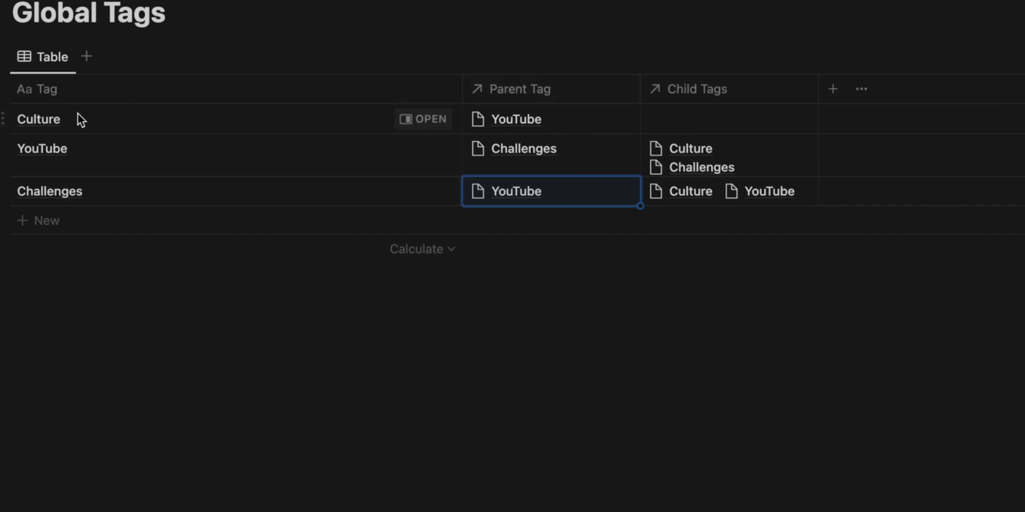
click(551, 191)
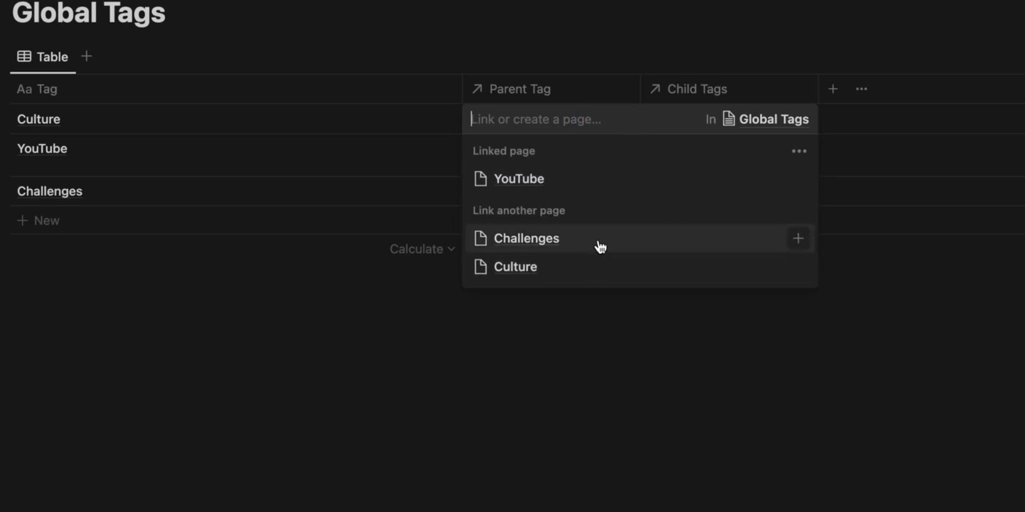
click(526, 238)
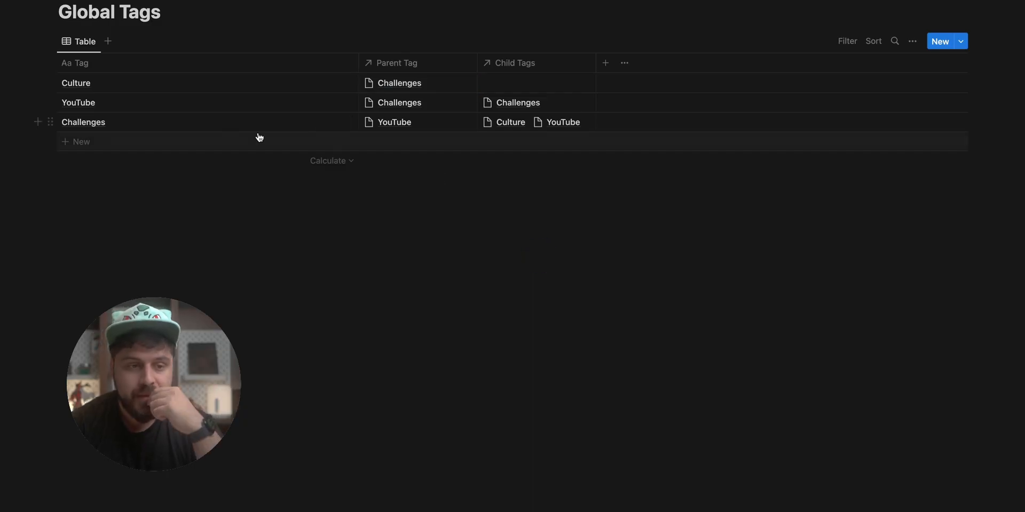
Name the new tag row Boss
text(Bos)
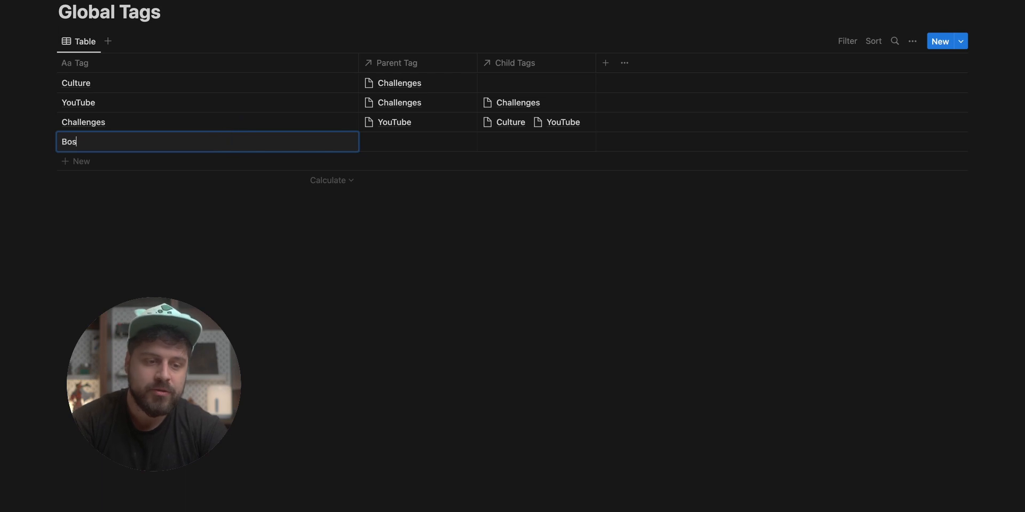
text(s)
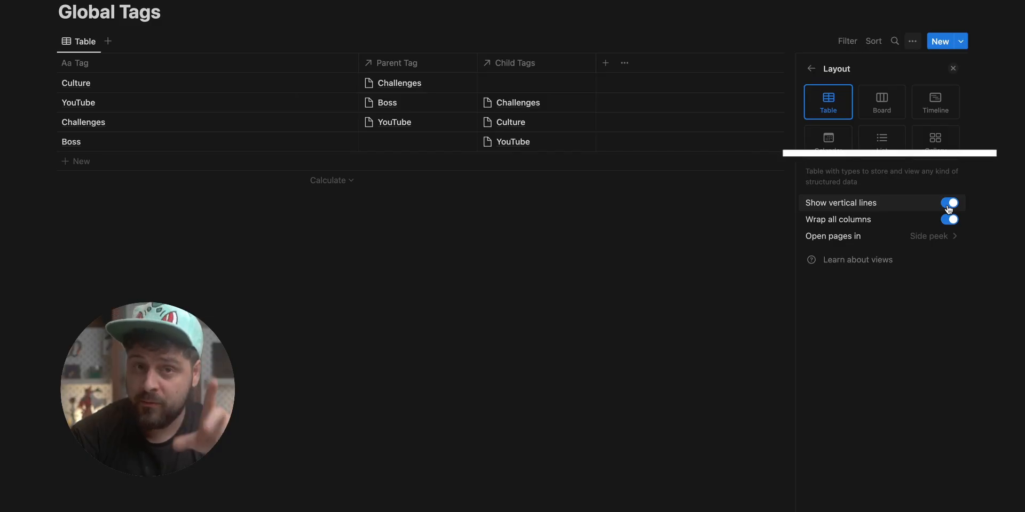
Switch off Show vertical lines and Wrap all columns in the table's Layout options
click(948, 203)
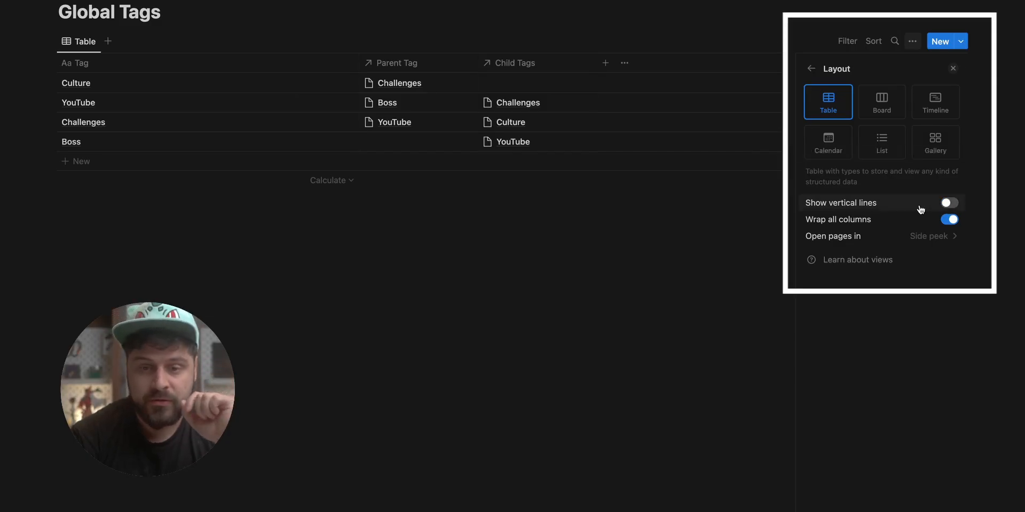
click(948, 218)
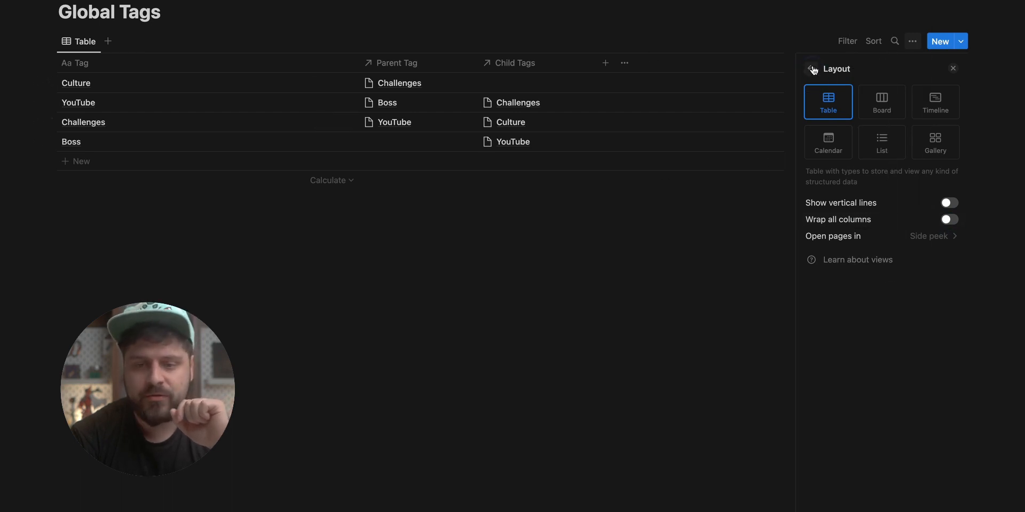
click(811, 68)
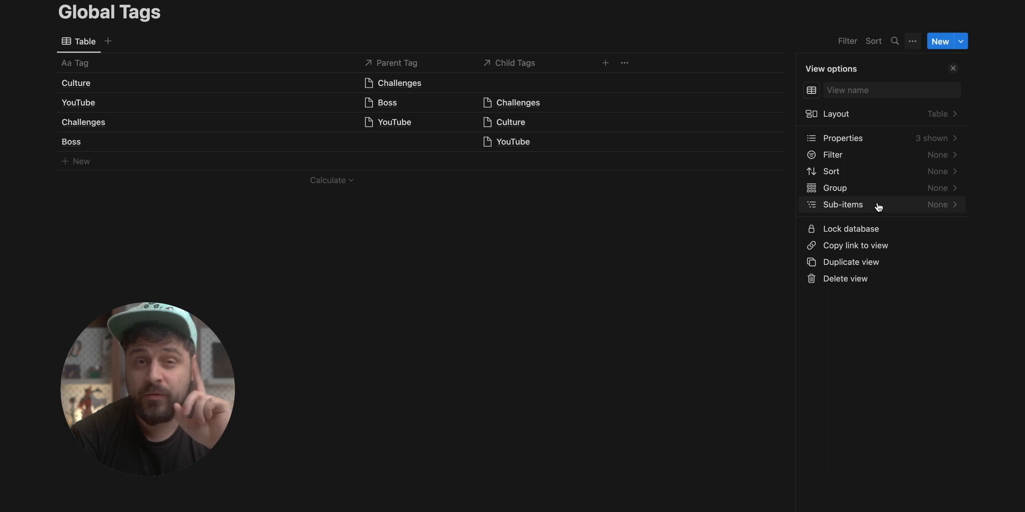
click(842, 205)
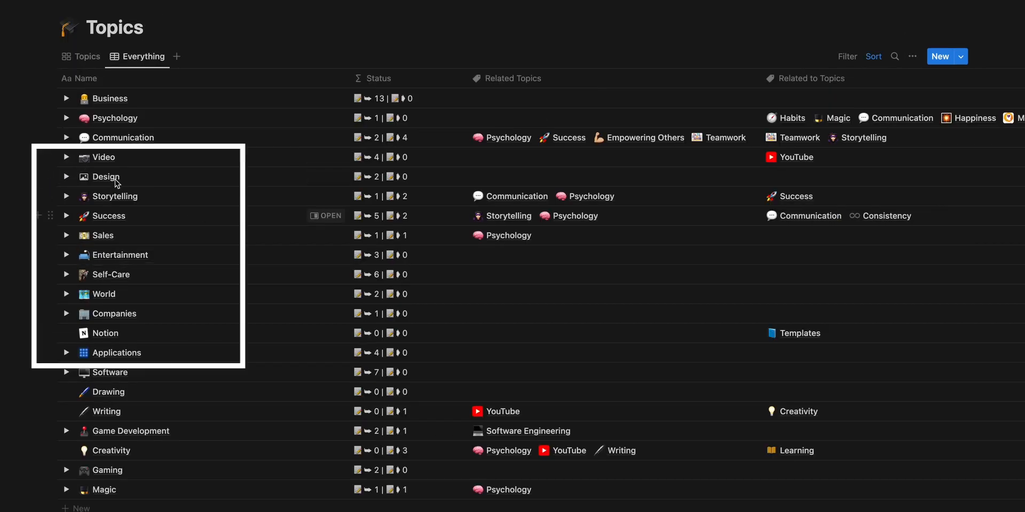
Use the existing Parent Tag relation as the view's sub-items property
click(65, 157)
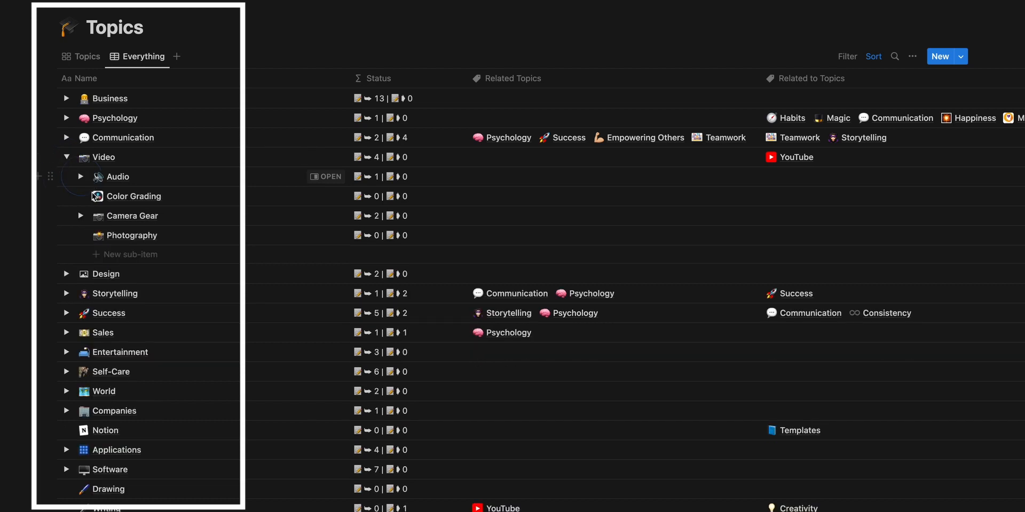
click(80, 215)
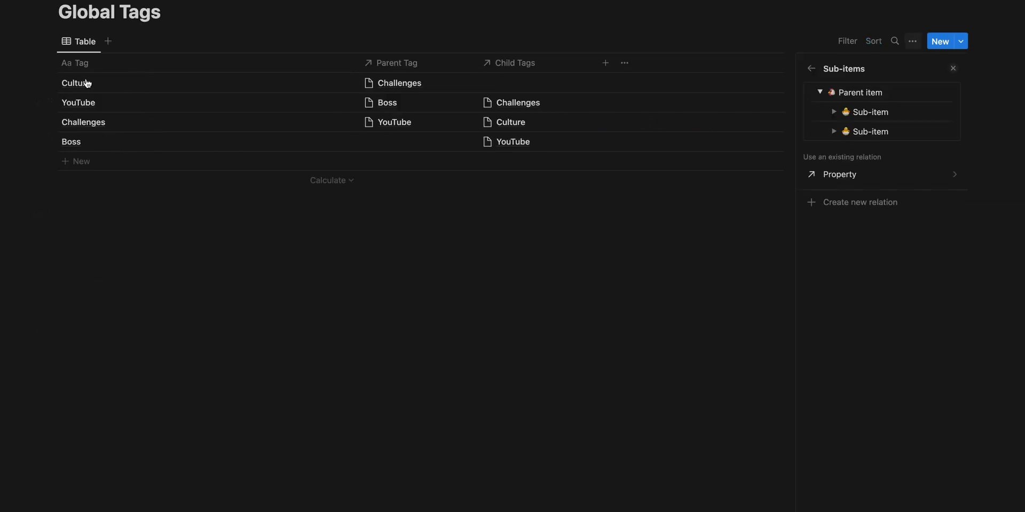
click(839, 174)
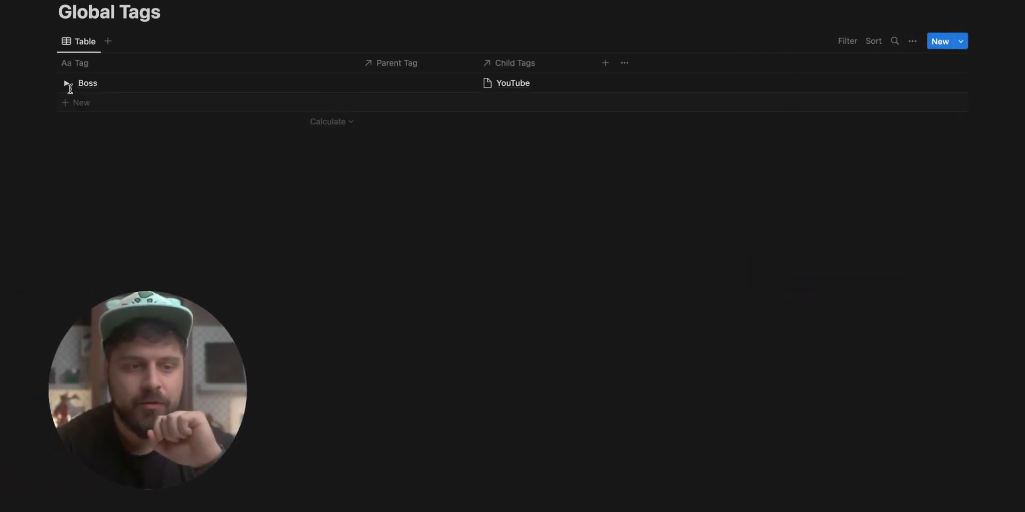
Expand Boss and Challenges to show the nested YouTube, Challenges and Culture tags
click(65, 84)
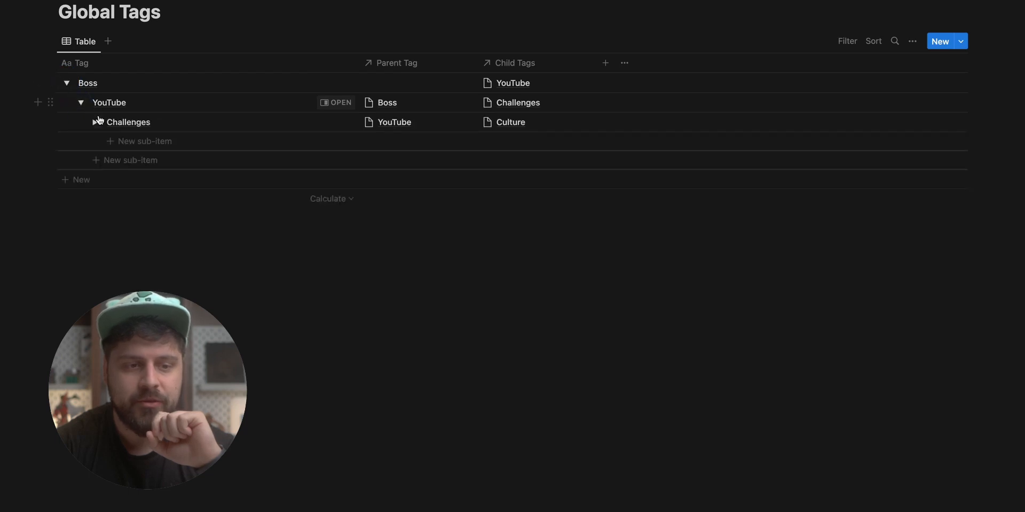
click(94, 122)
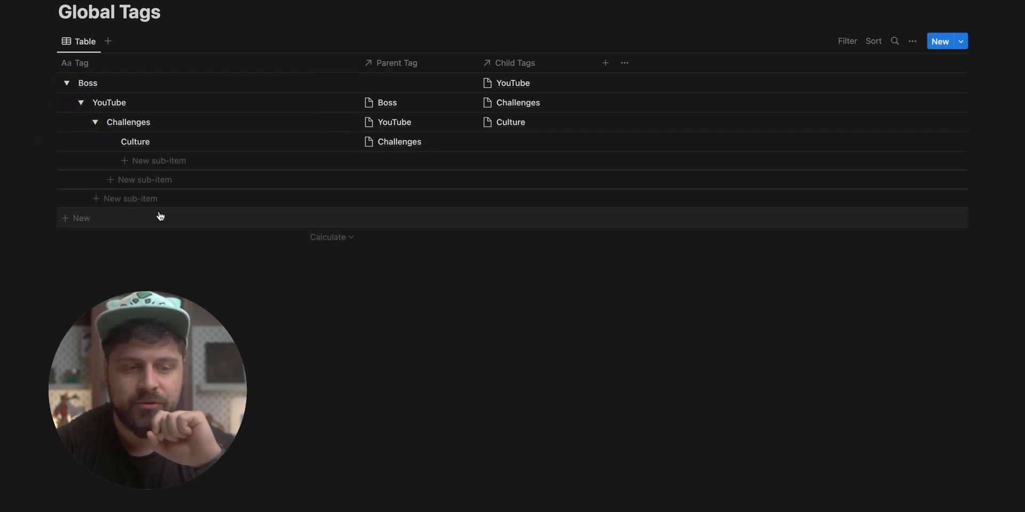
click(81, 102)
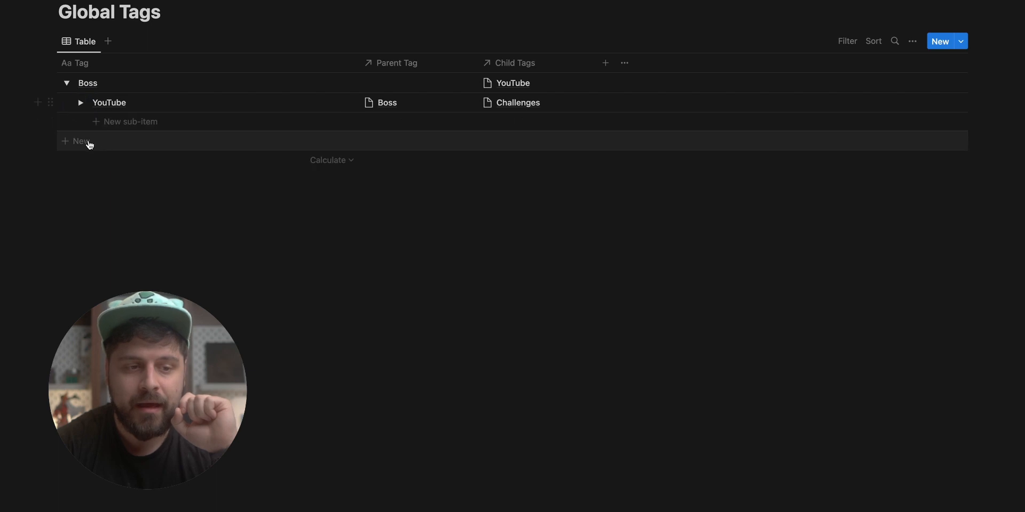
Add a new top-level tag named Boss #2
click(81, 141)
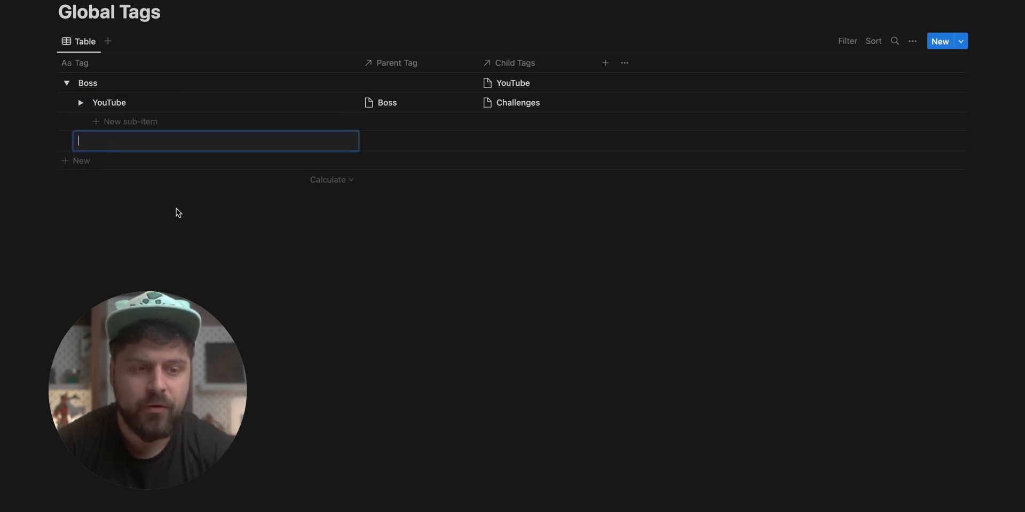
text(Boss)
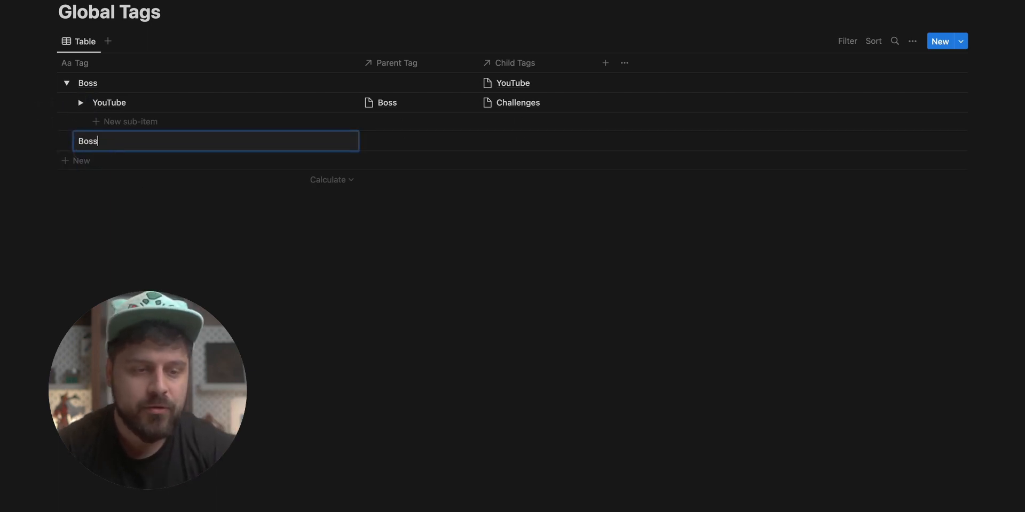
text(#2)
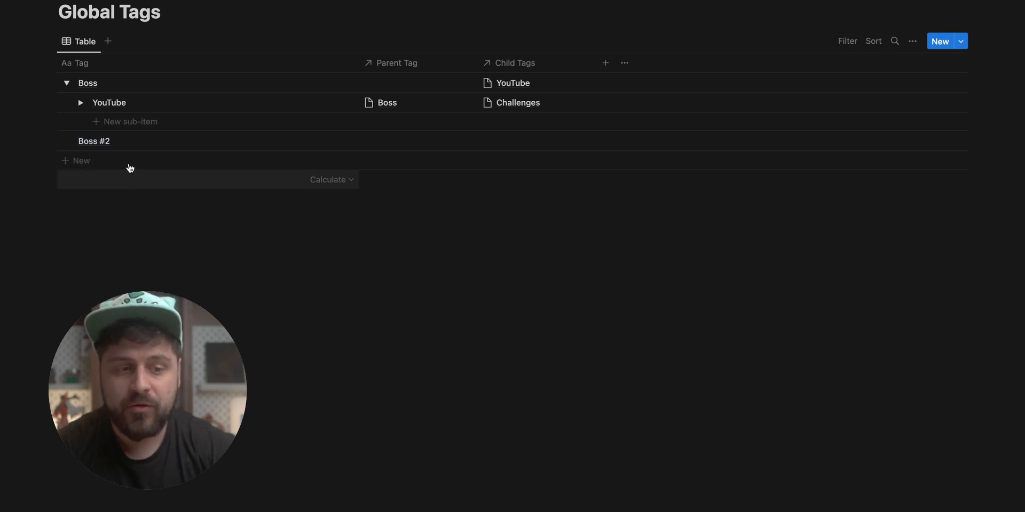
Add a sub-item under Boss #2 named YouTube CopyCat Software Viemo
click(80, 141)
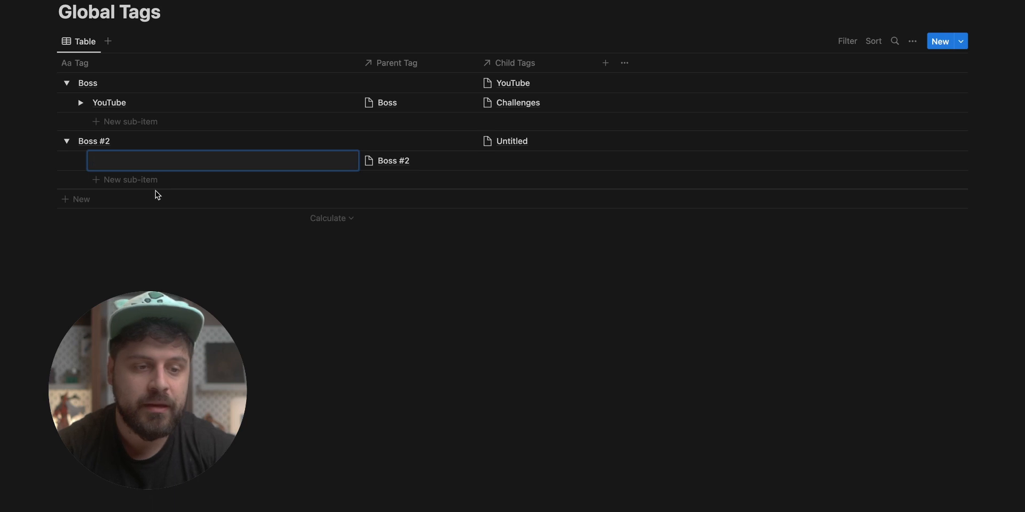
text(YouTube CopyCat)
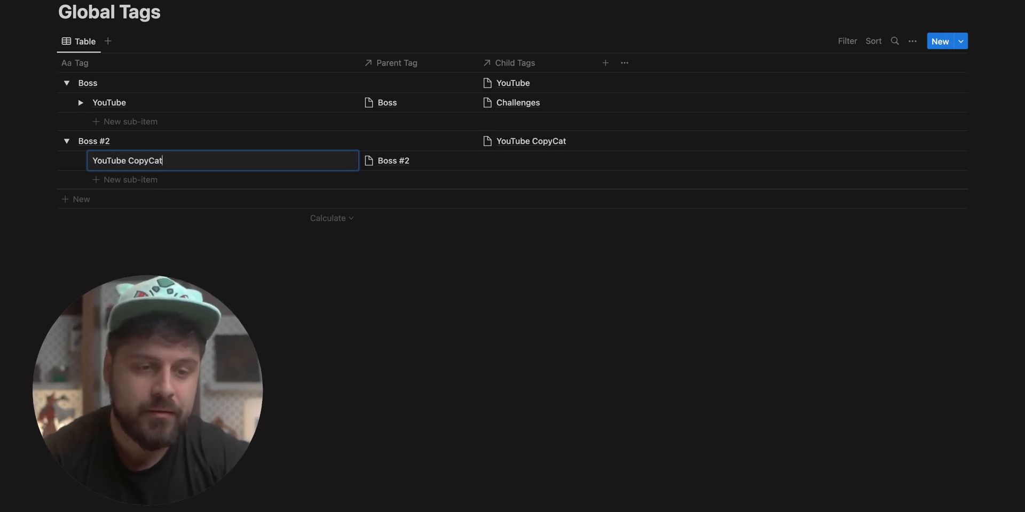
text(Software Viemo)
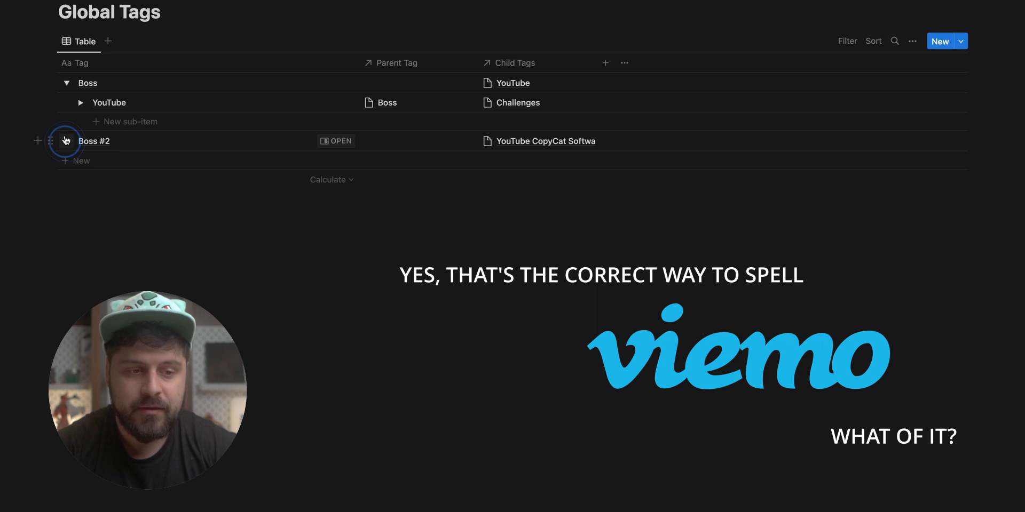
Make YouTube CopyCat Software Viemo the sub-item of Boss #2 and expand Boss #2 to show it
click(65, 83)
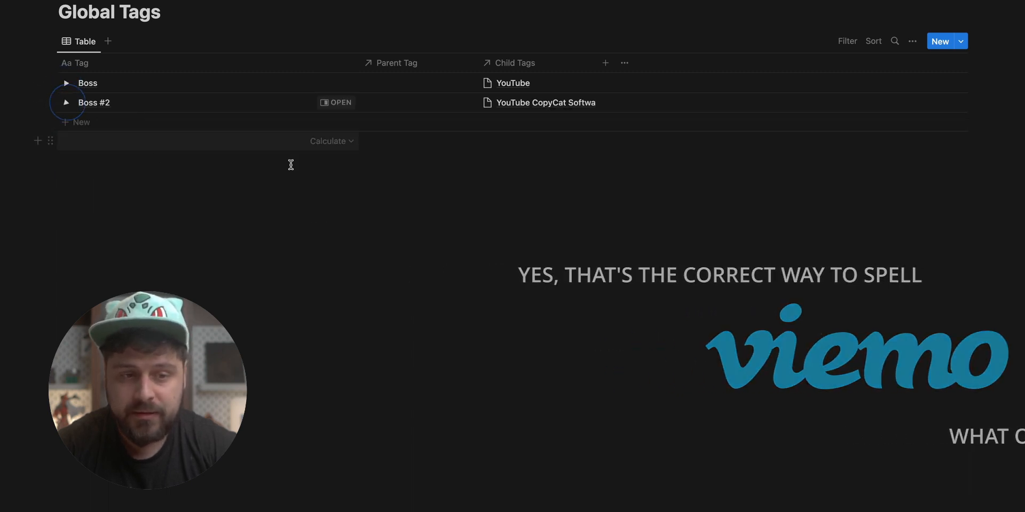
click(396, 63)
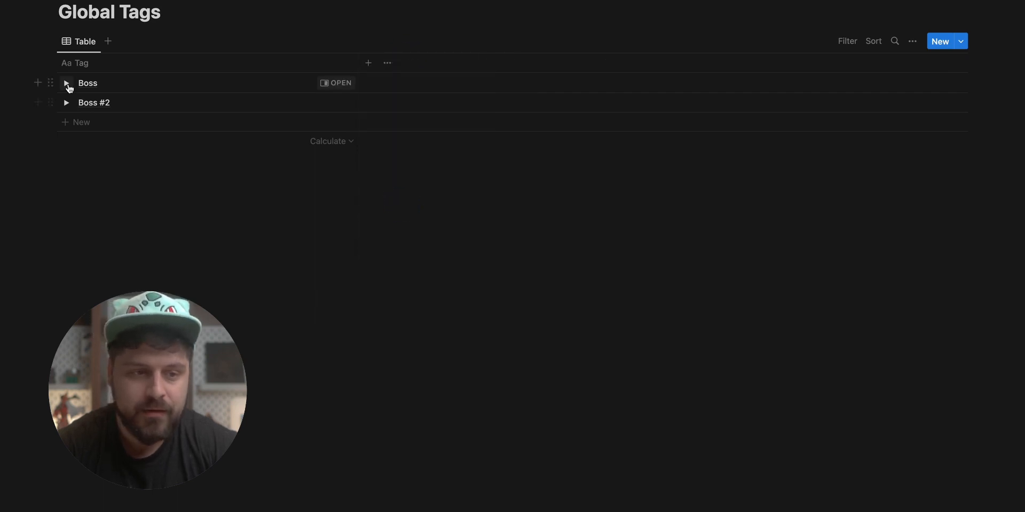
click(66, 83)
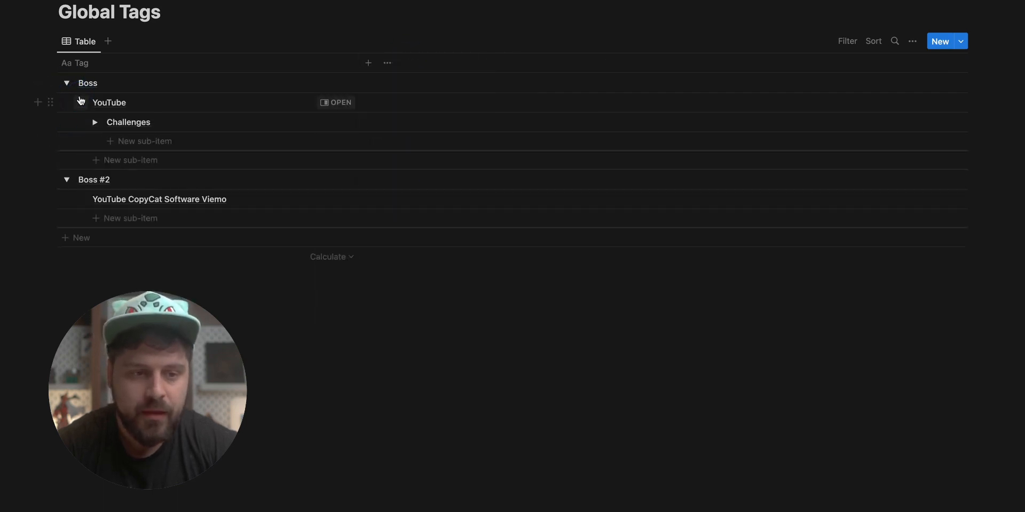
click(335, 102)
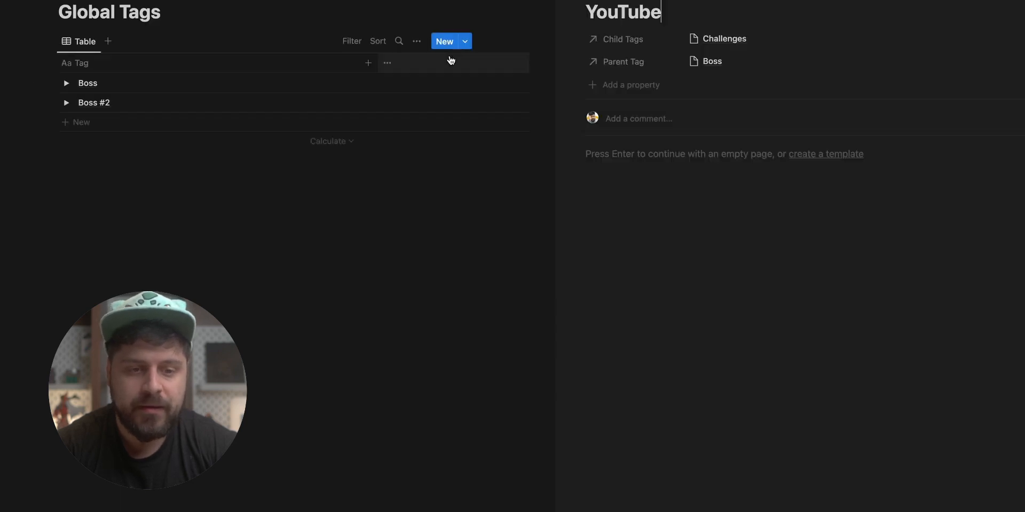
click(102, 82)
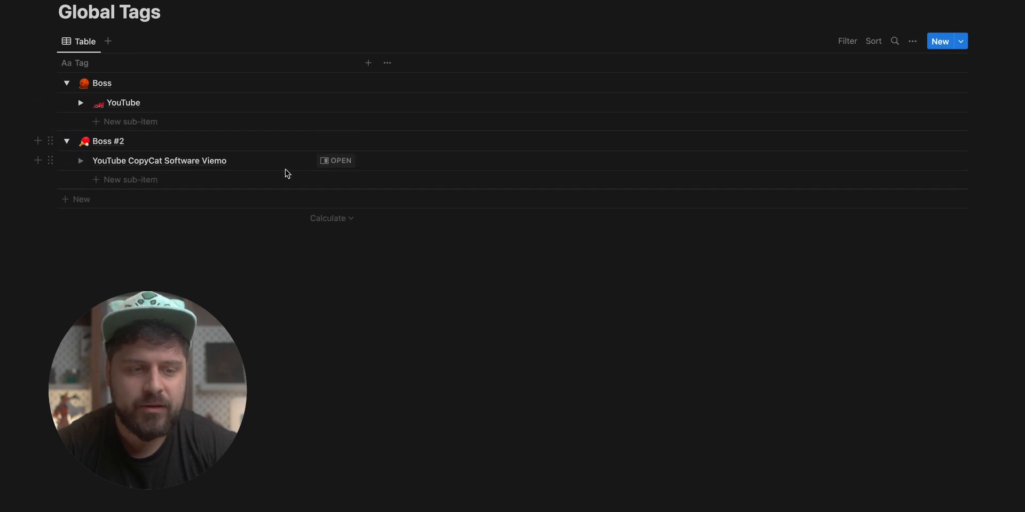
click(66, 84)
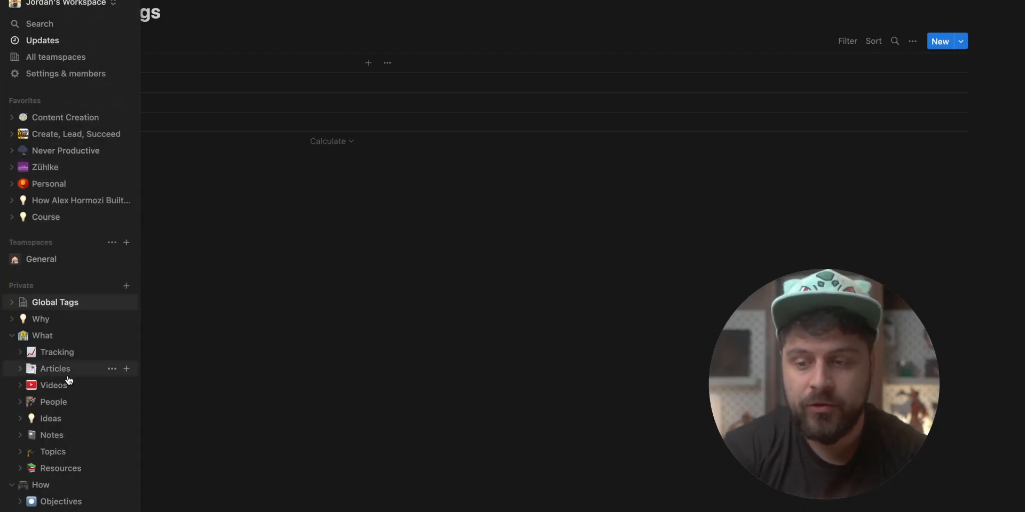
Peek at the Projects section in the sidebar, then add a new blank page under Private
scroll(down, 3)
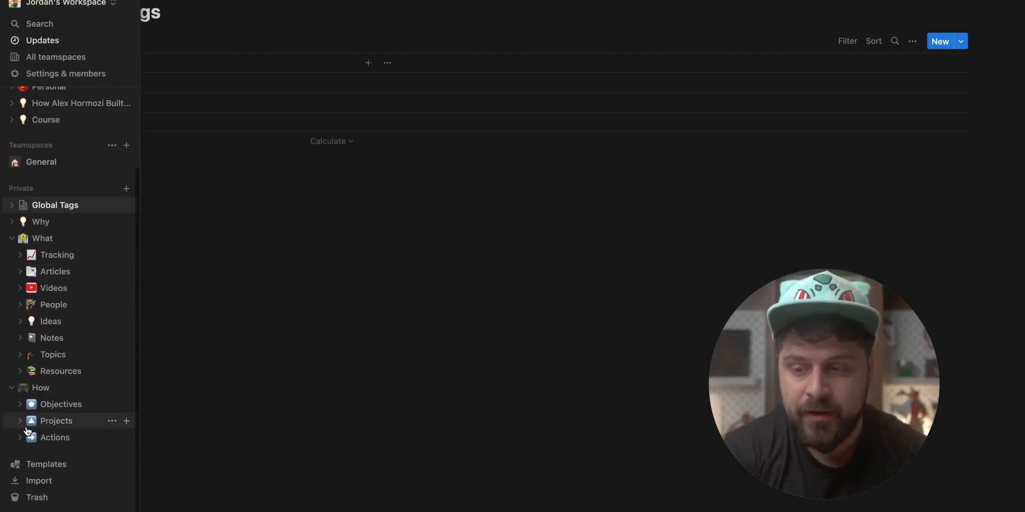
click(21, 420)
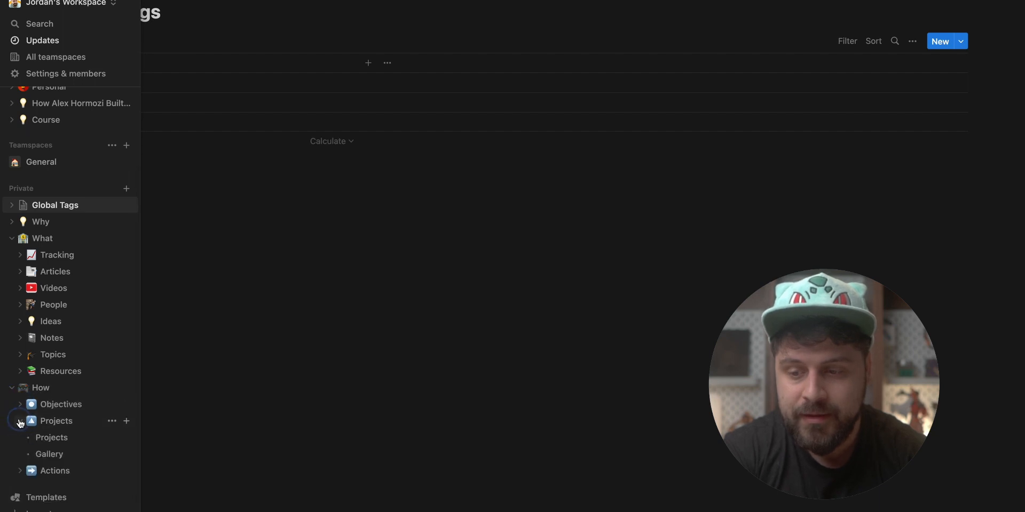
click(21, 420)
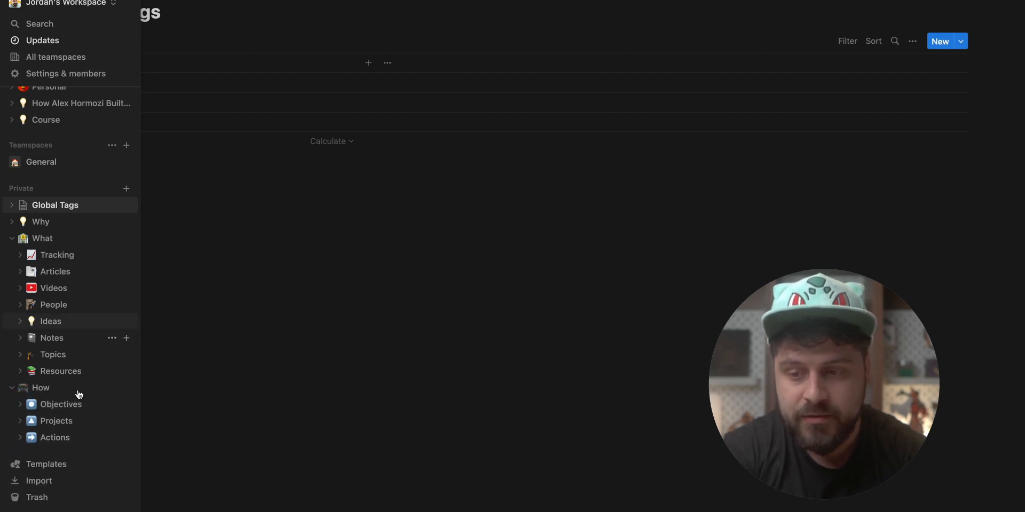
click(939, 42)
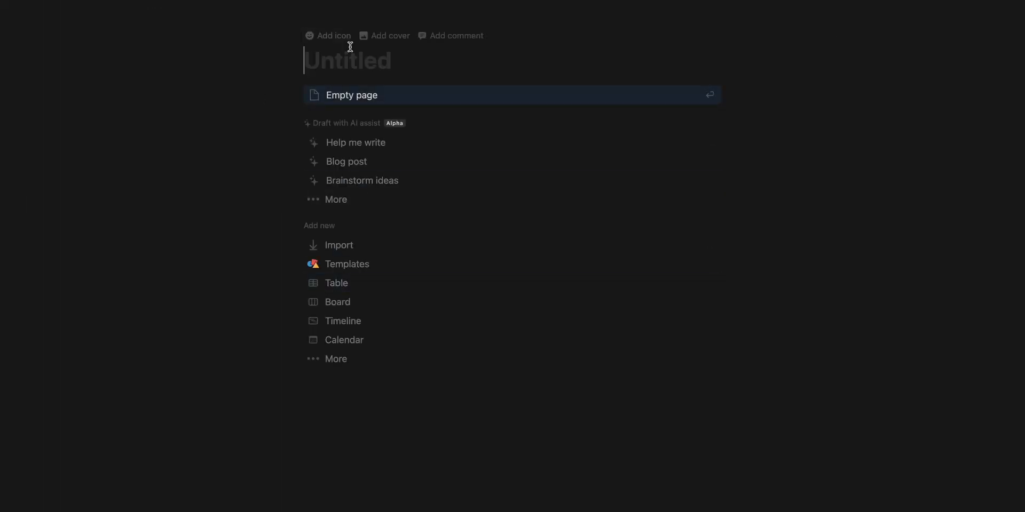
Title the page Random Notes and make it a gallery backed by a new database with three sample cards
text(Random Notes)
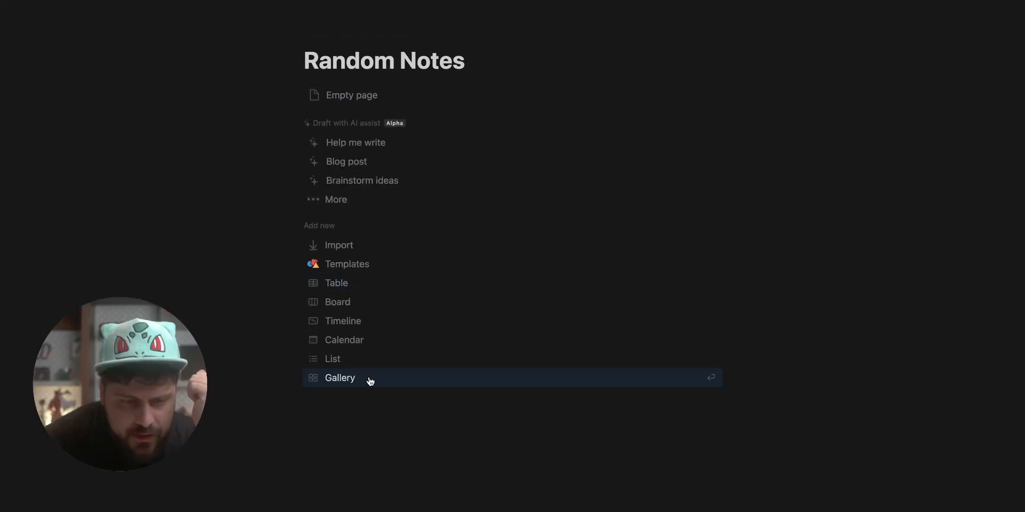
click(339, 378)
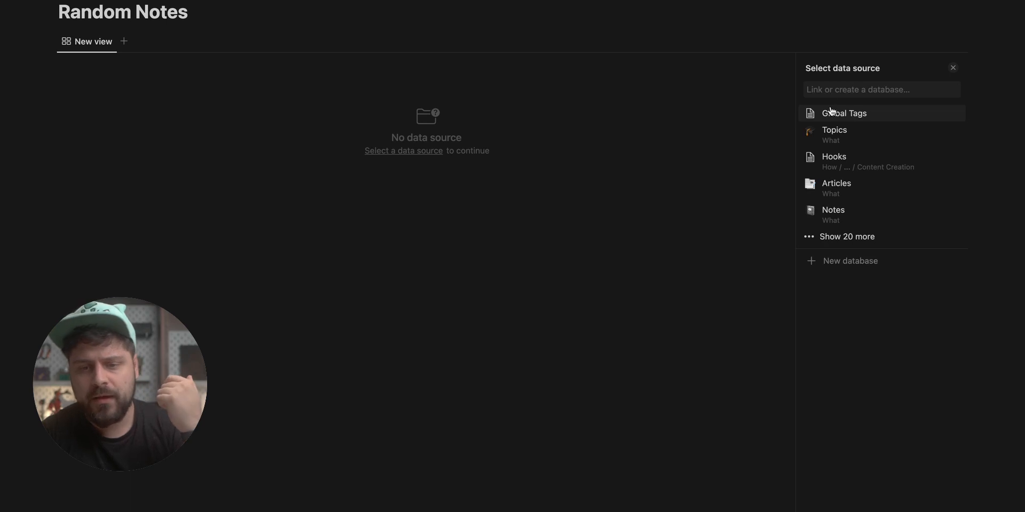
click(843, 113)
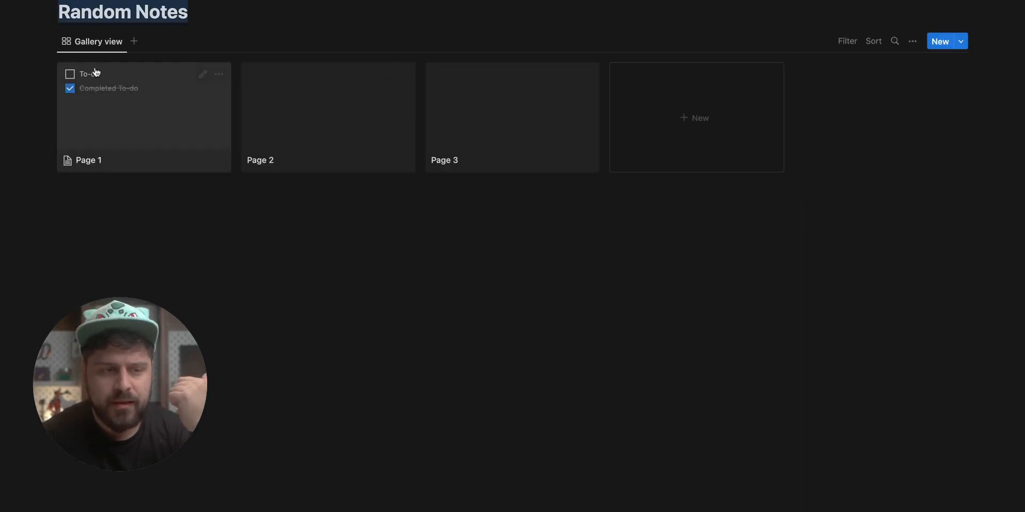
mouse_move(371, 133)
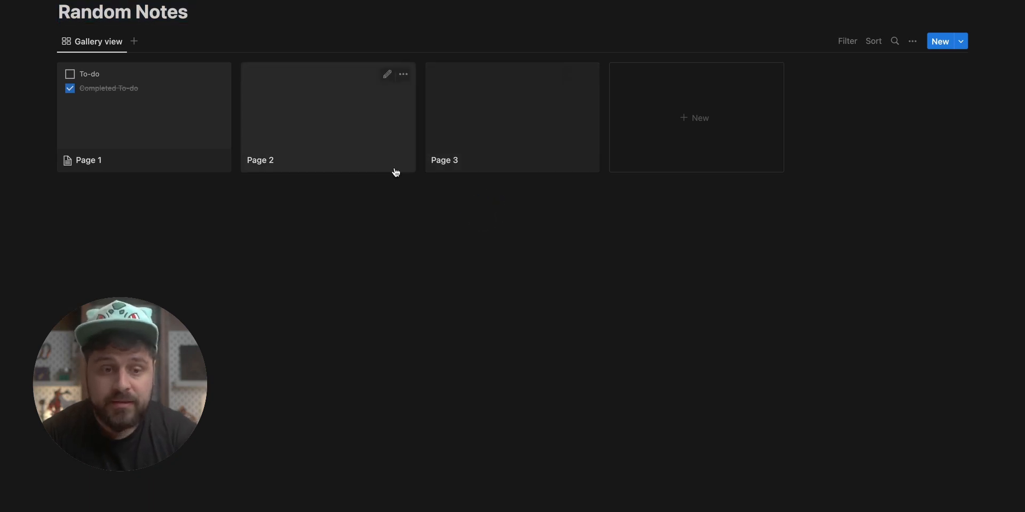
Add a Relation property on Page 1 pointing to Global Tags and link the YouTube and Boss tags
click(88, 160)
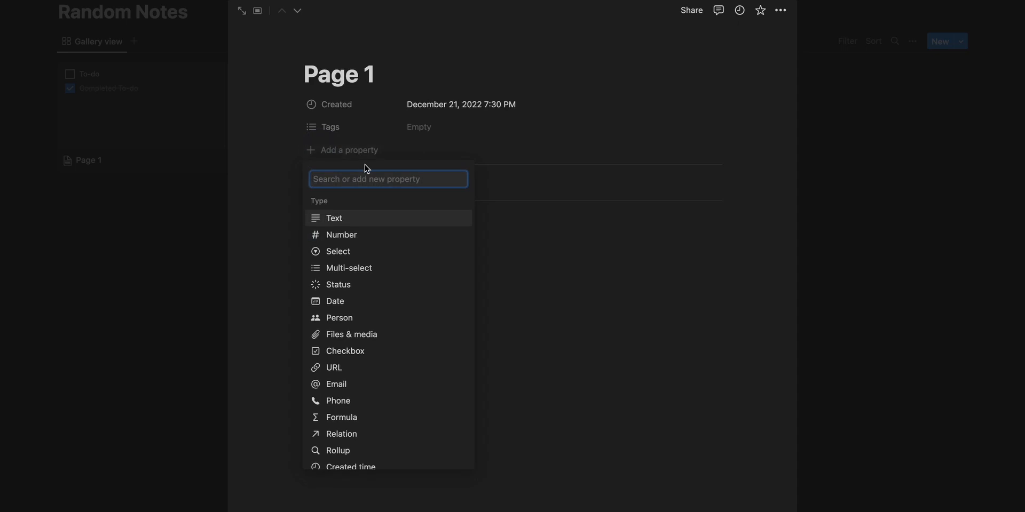
text(Re)
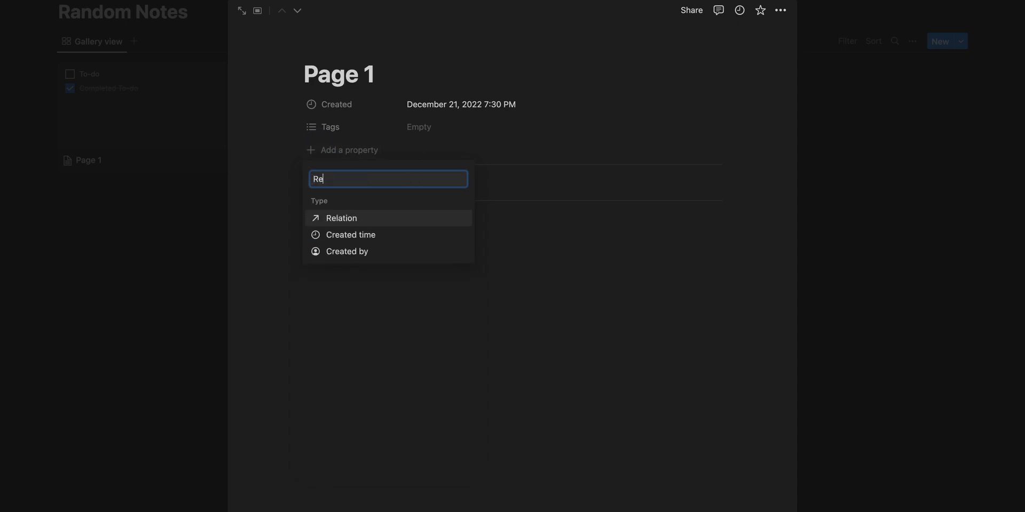
click(340, 218)
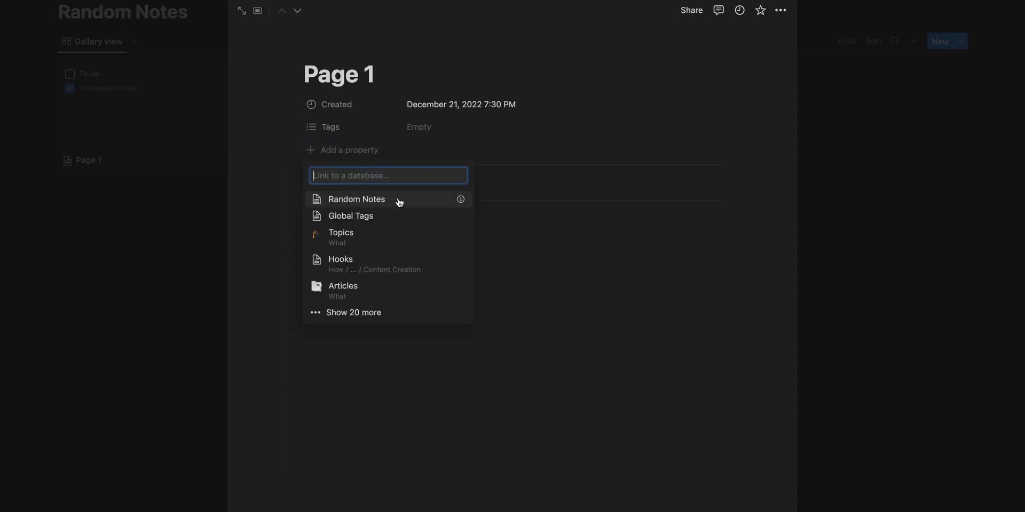
click(350, 216)
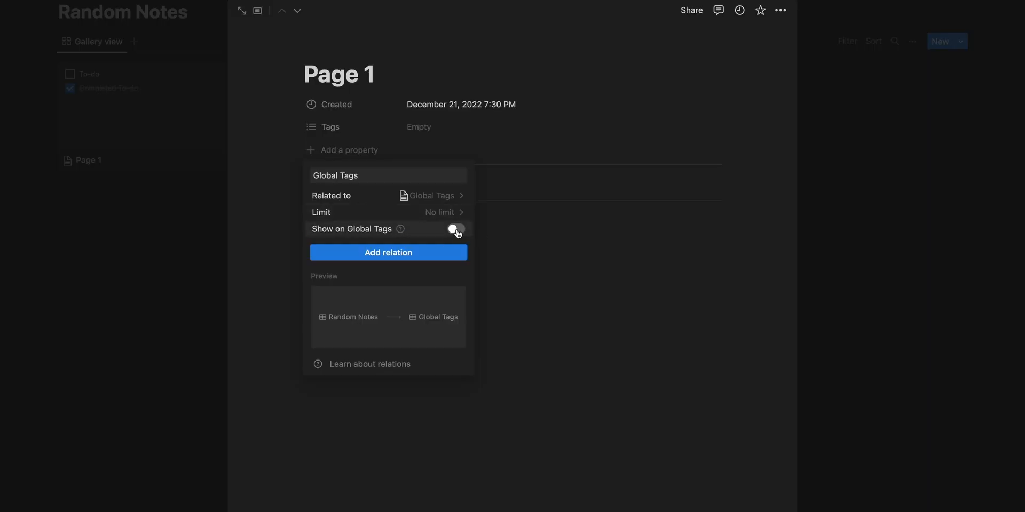
click(456, 229)
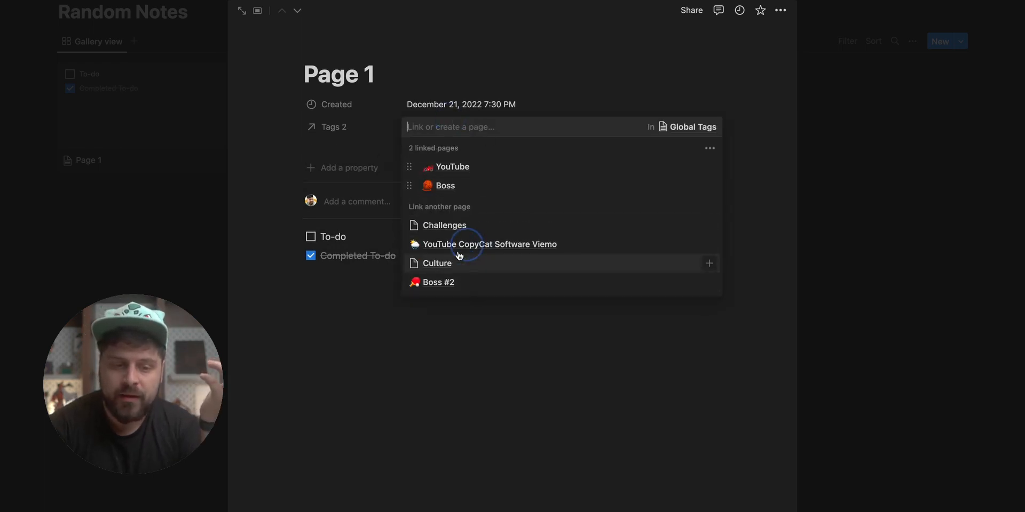
Return to the gallery and make the Global Tags relation visible on each card via view properties
click(502, 168)
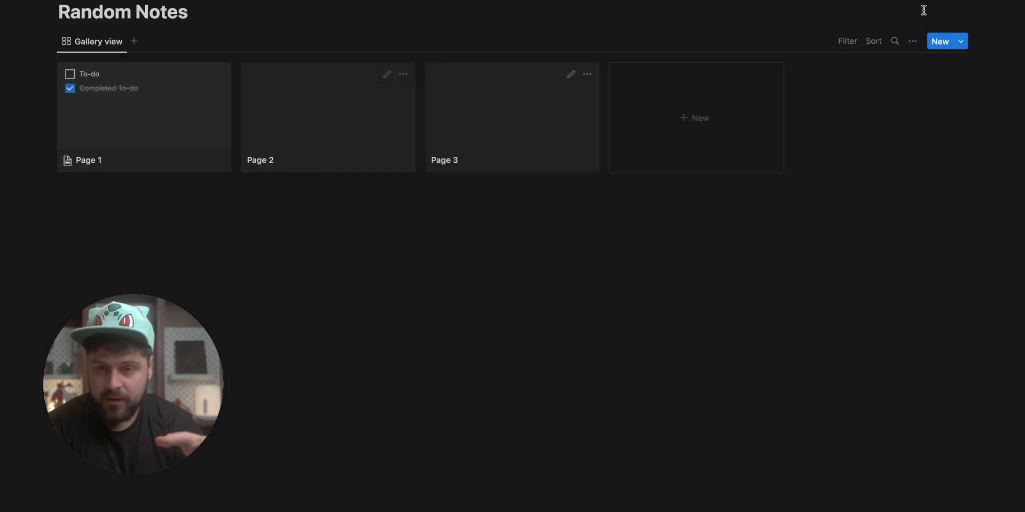
click(912, 41)
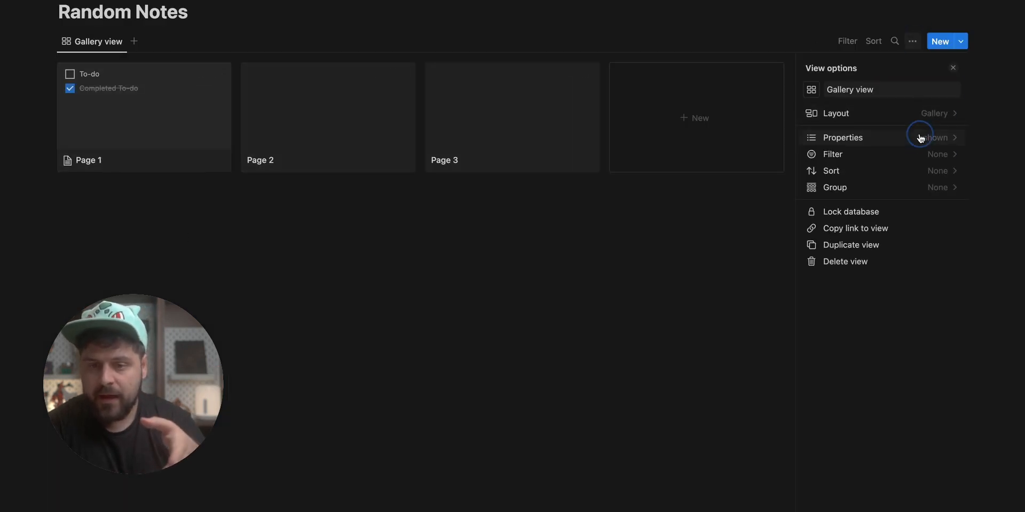
click(842, 138)
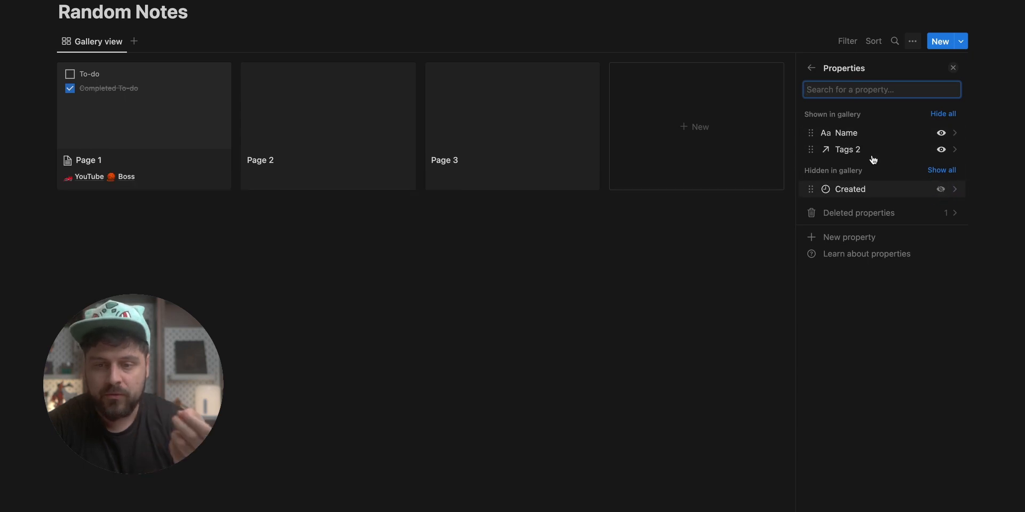
click(444, 160)
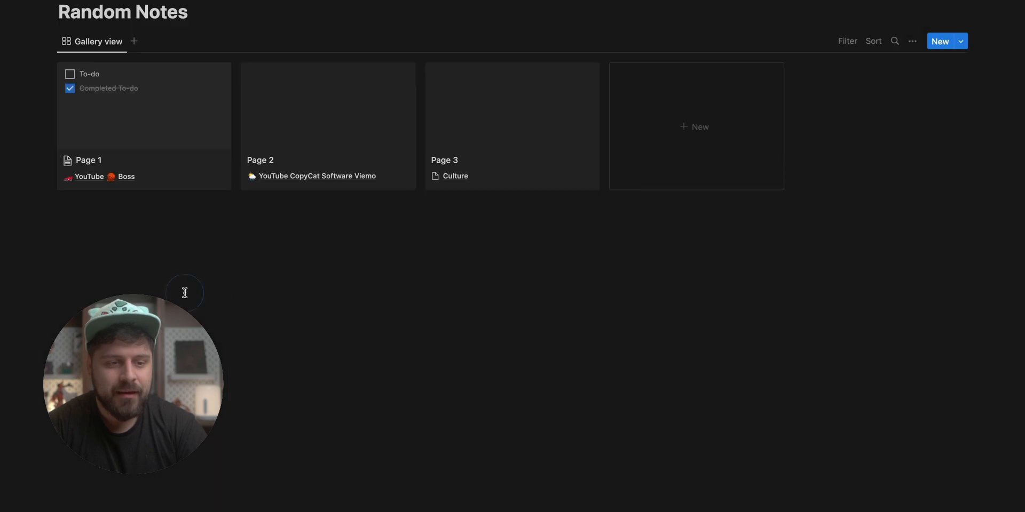
mouse_move(432, 248)
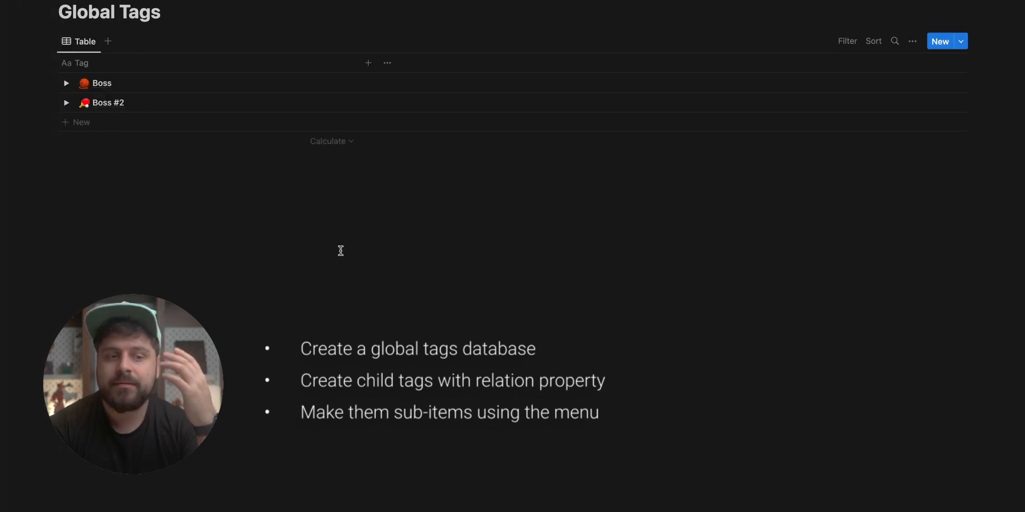
mouse_move(269, 175)
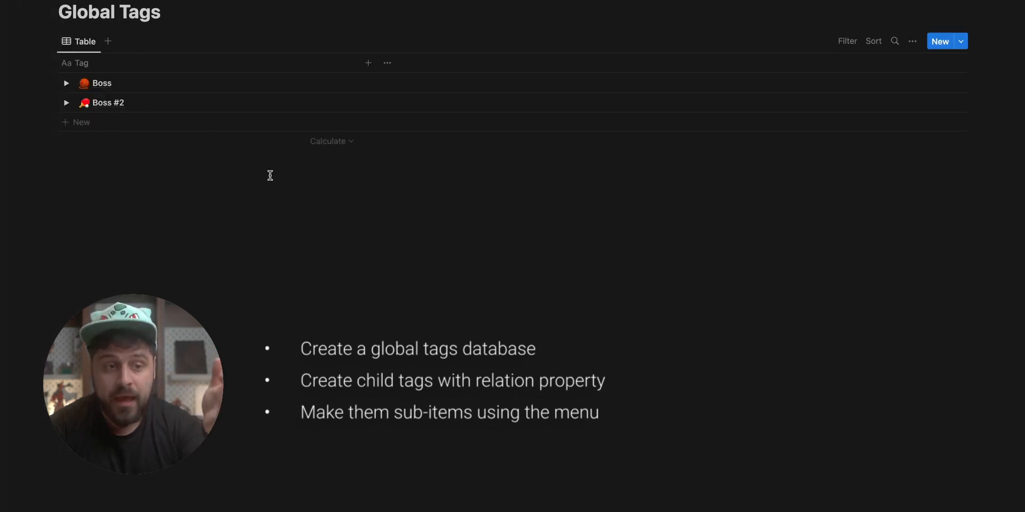
Expand Boss, YouTube and Boss #2 to reveal Challenges and the sub-tags, confirming Sub-items uses Child Tags
click(66, 83)
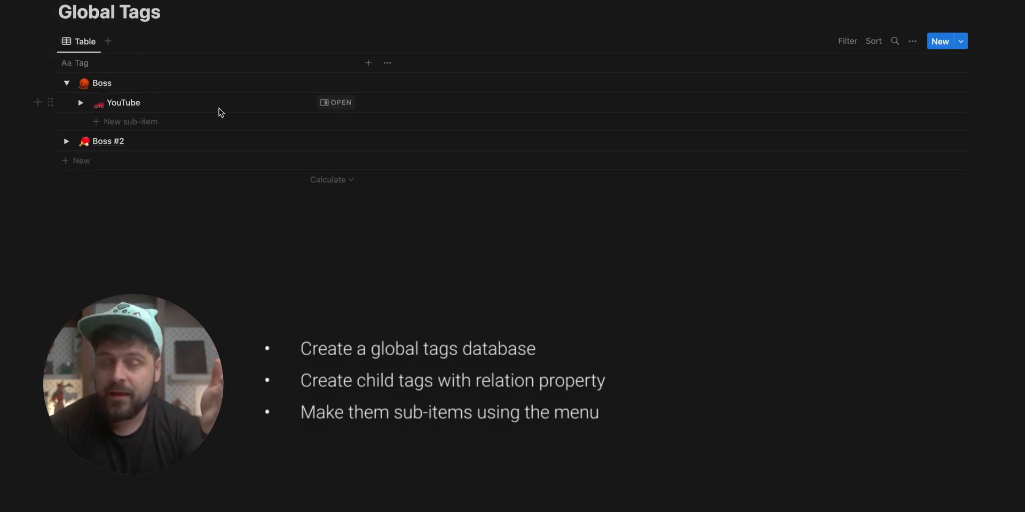
click(80, 102)
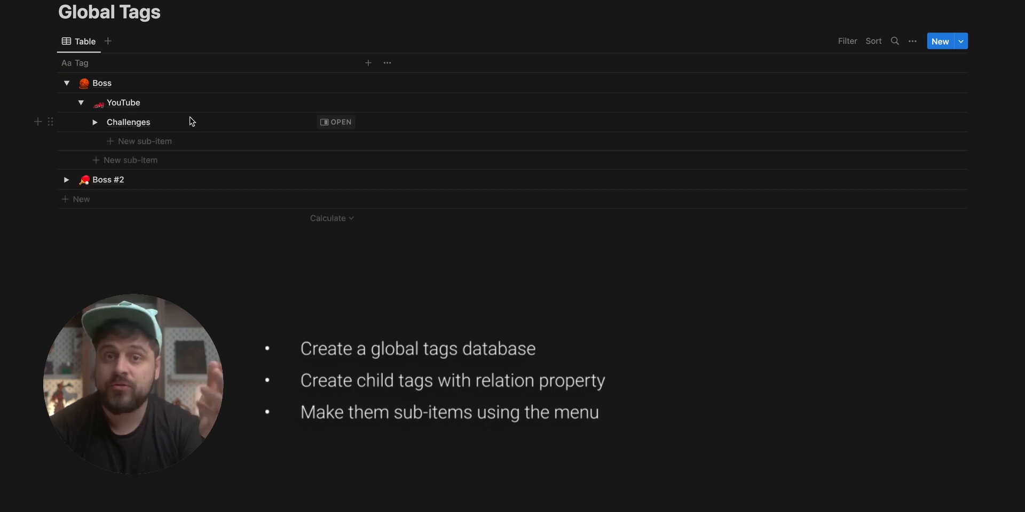
click(913, 42)
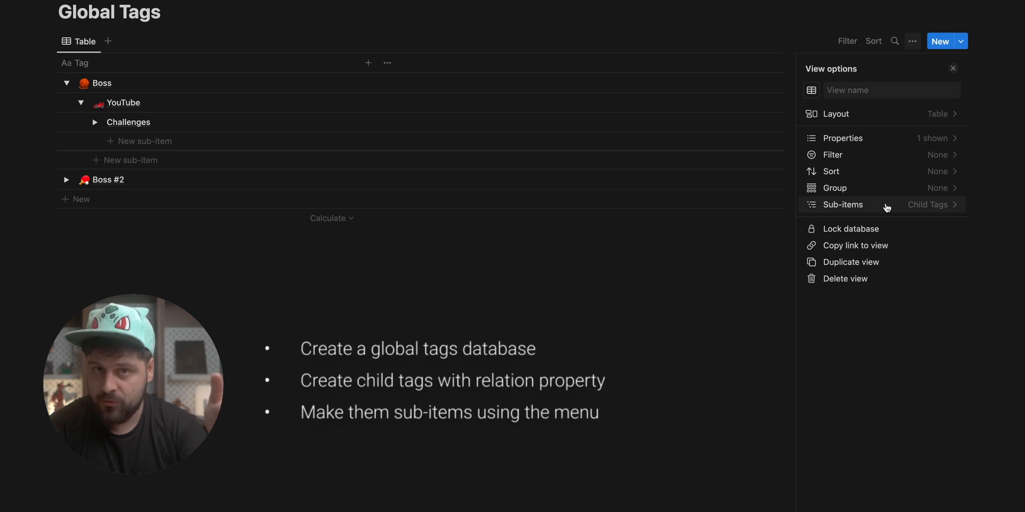
click(66, 180)
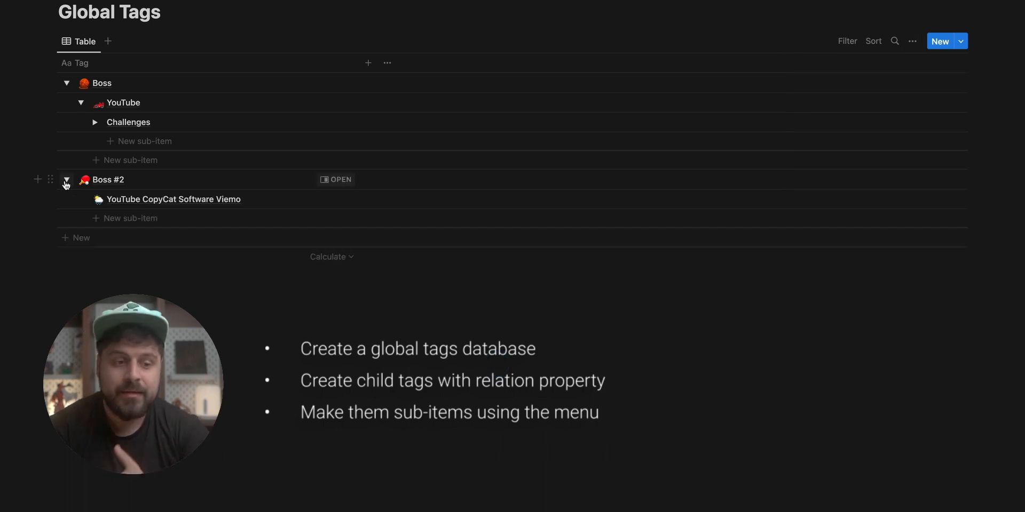
click(67, 179)
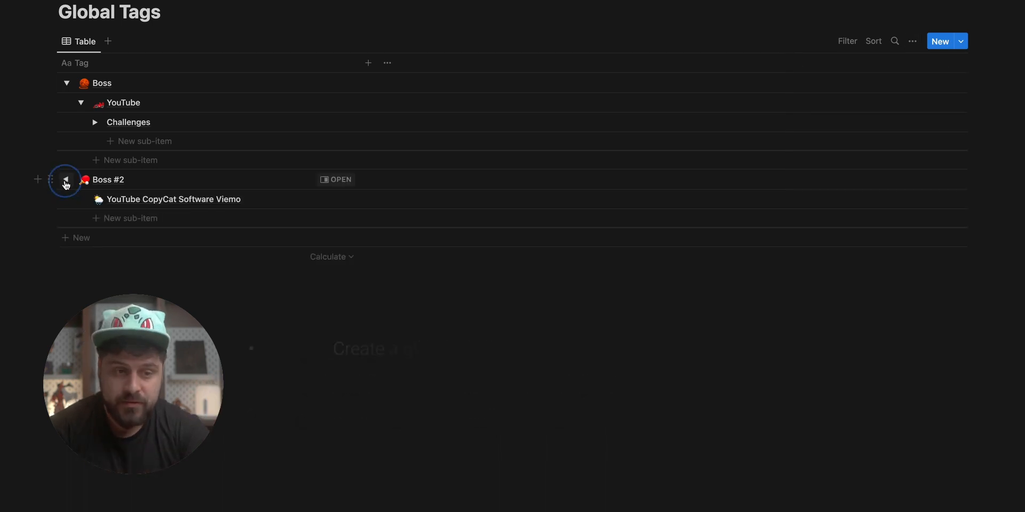
click(335, 179)
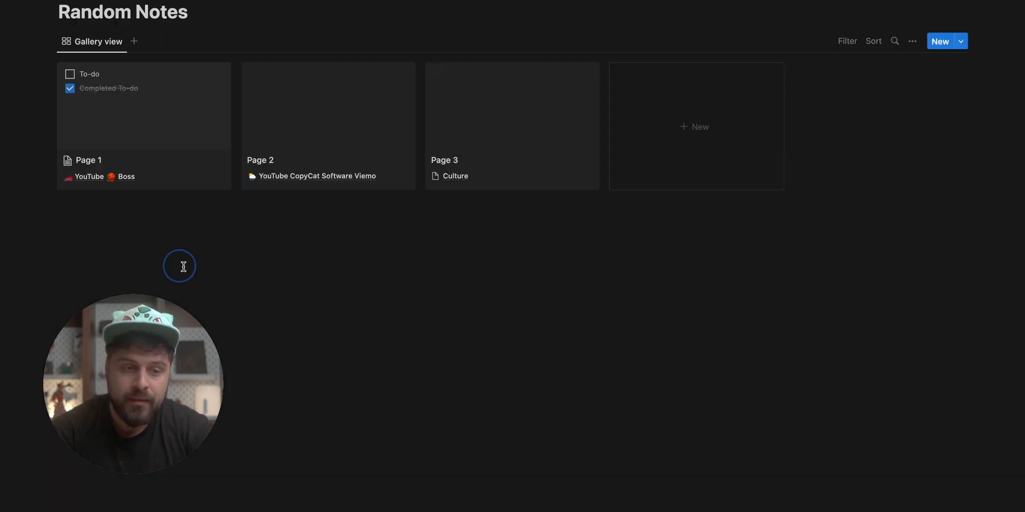
mouse_move(307, 158)
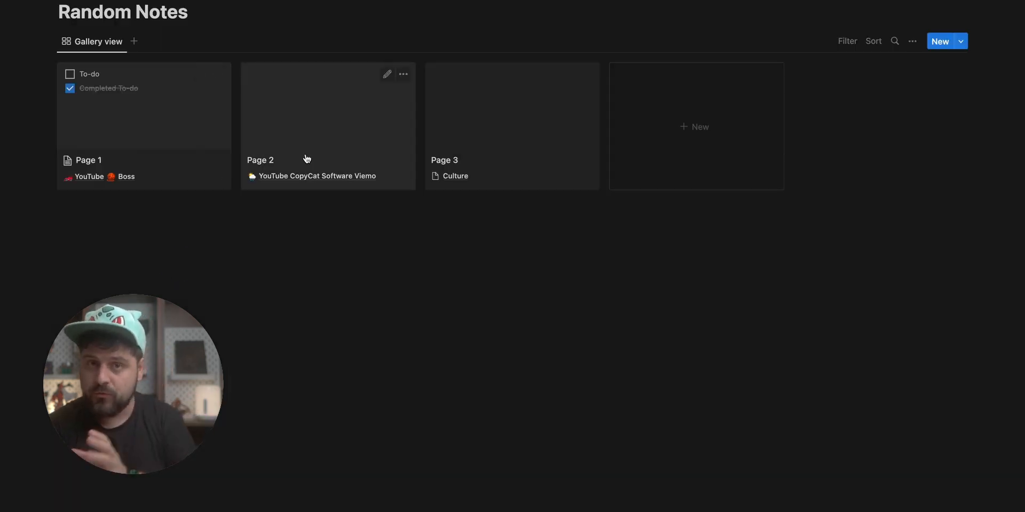